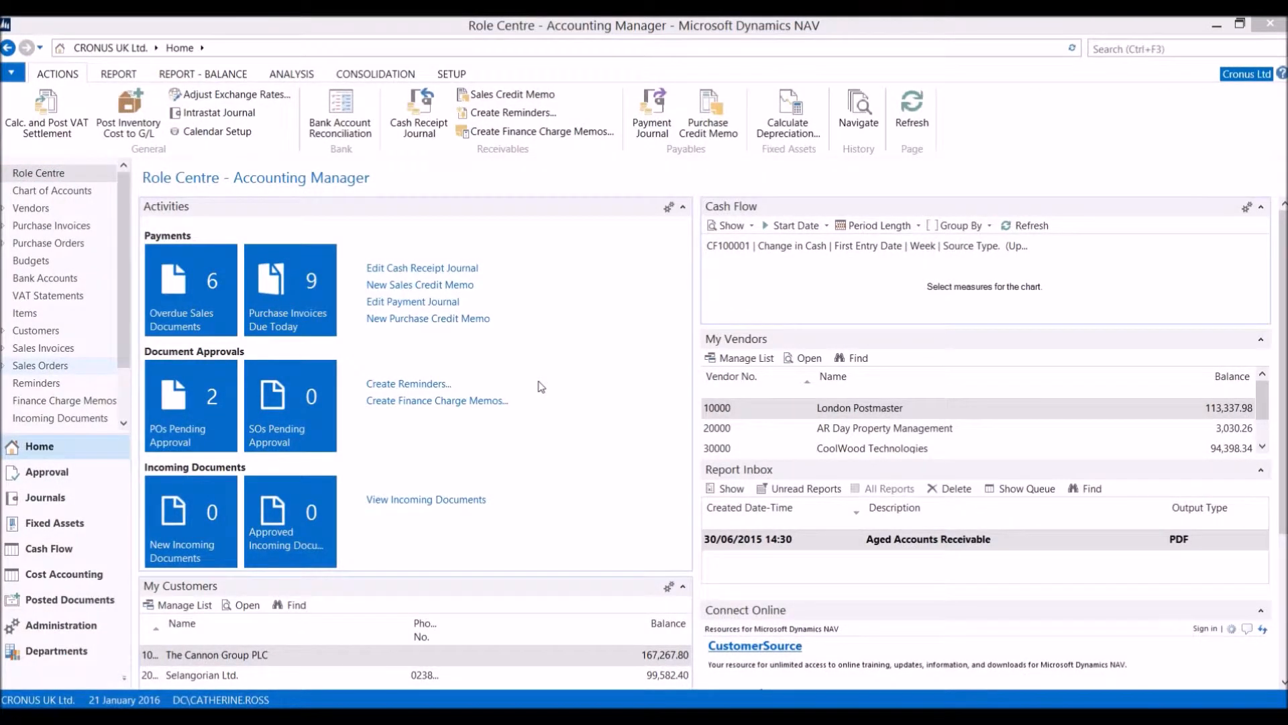
pyautogui.moveTo(515, 357)
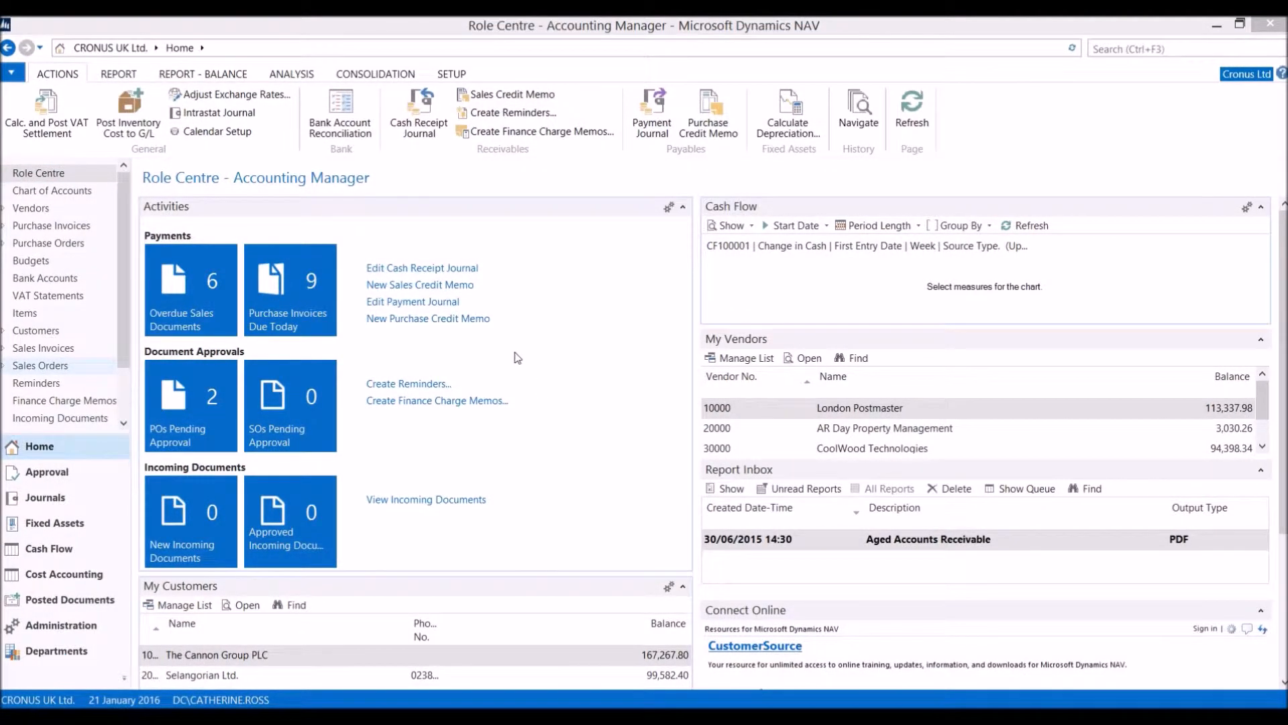
# Open the Chart of Accounts from the Accounting Manager Role Centre navigation pane
pyautogui.click(52, 190)
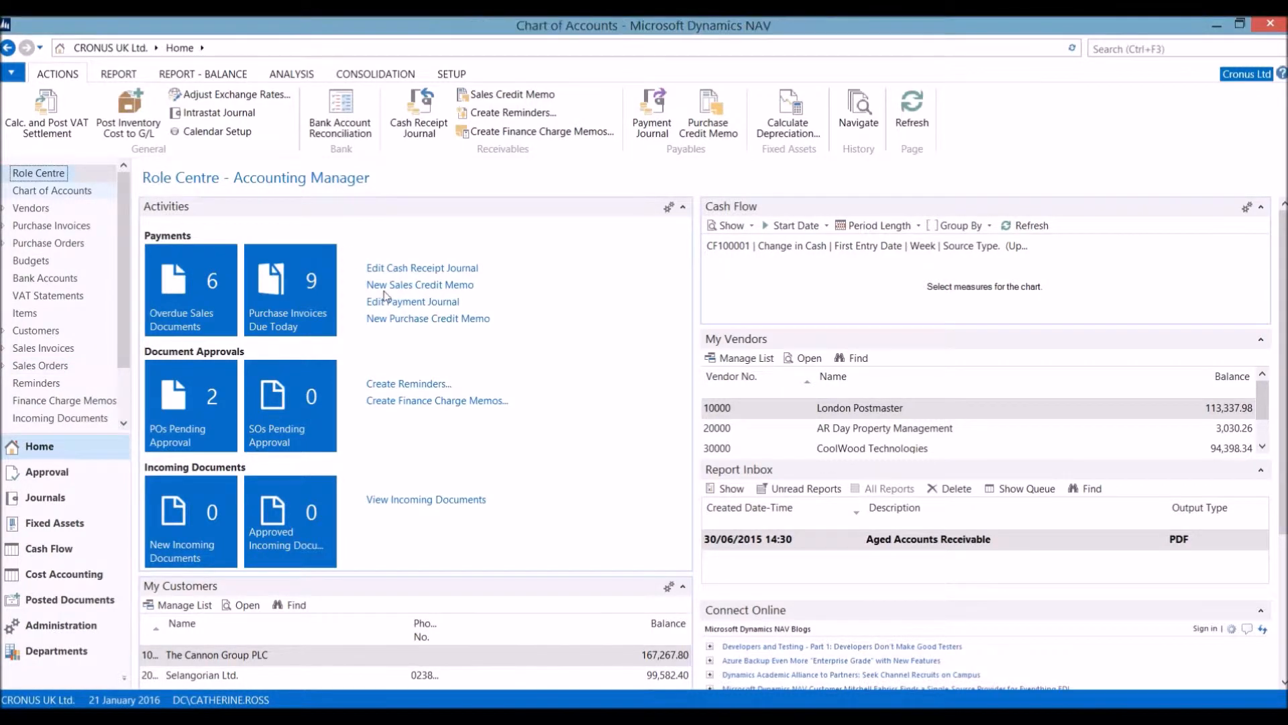
# Replace the Cost Type No. column with Direct Posting in the Chart of Accounts layout
pyautogui.click(51, 190)
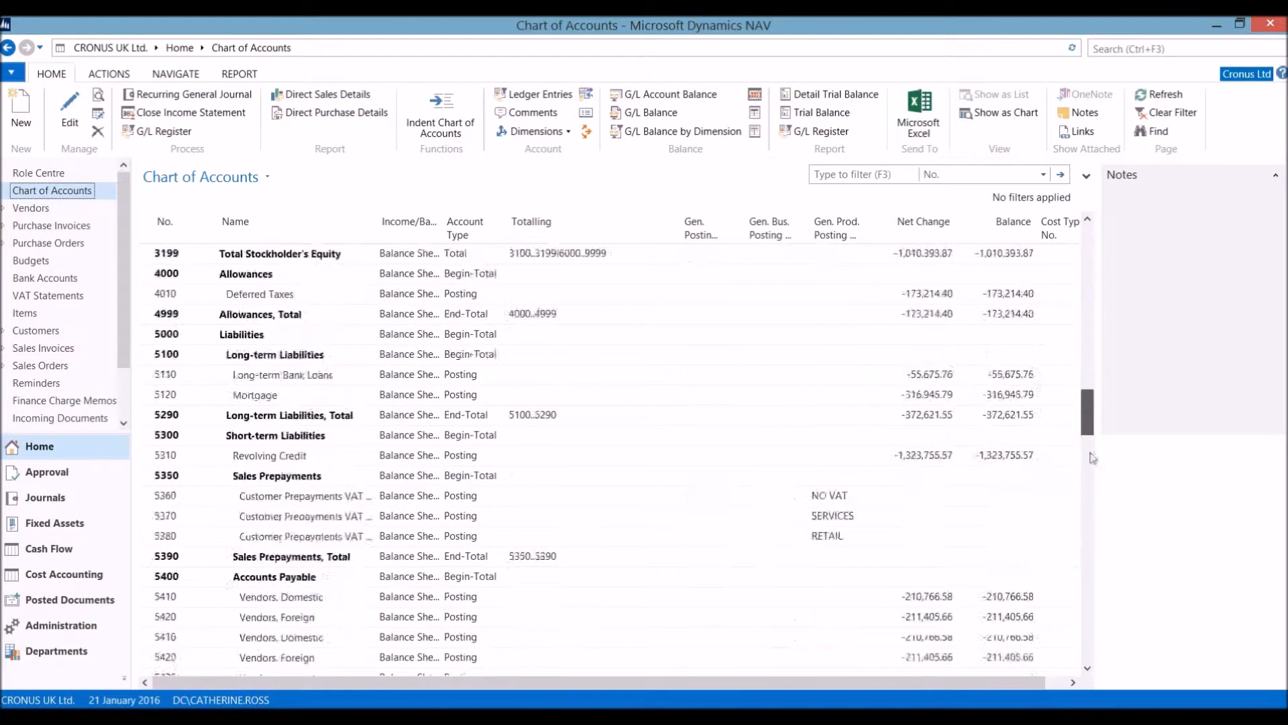
pyautogui.scroll(-3)
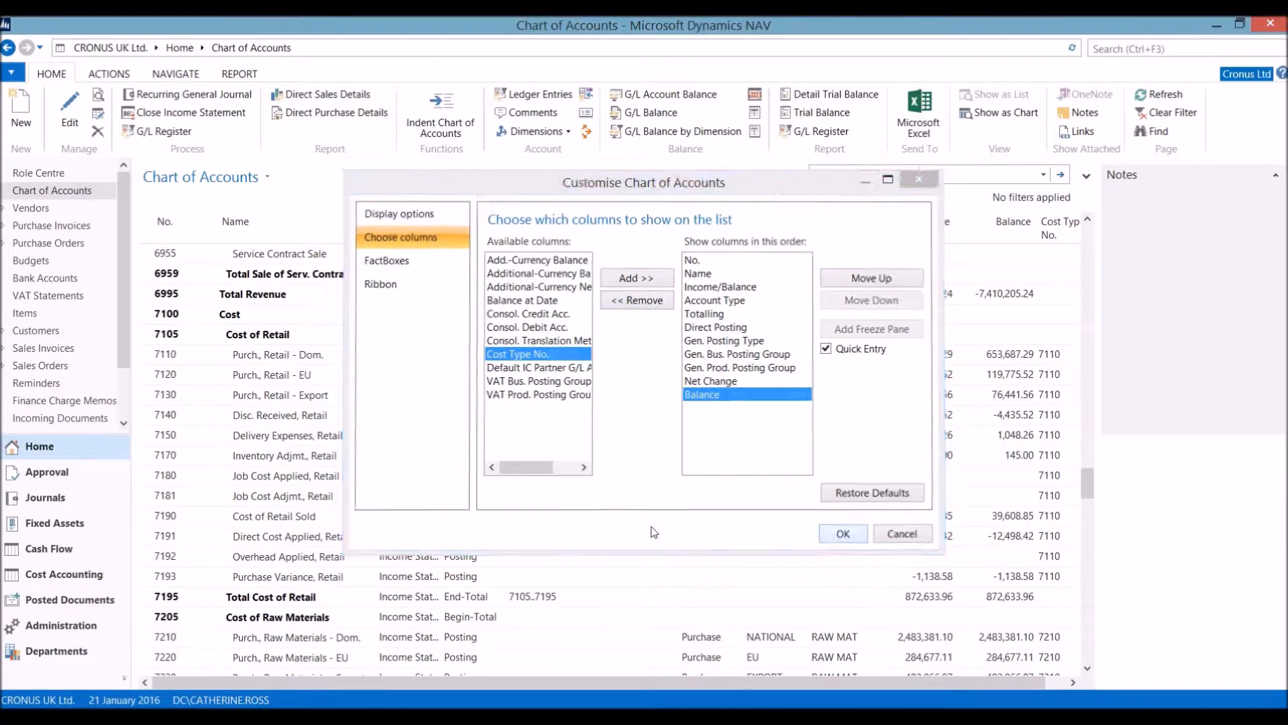
pyautogui.click(842, 533)
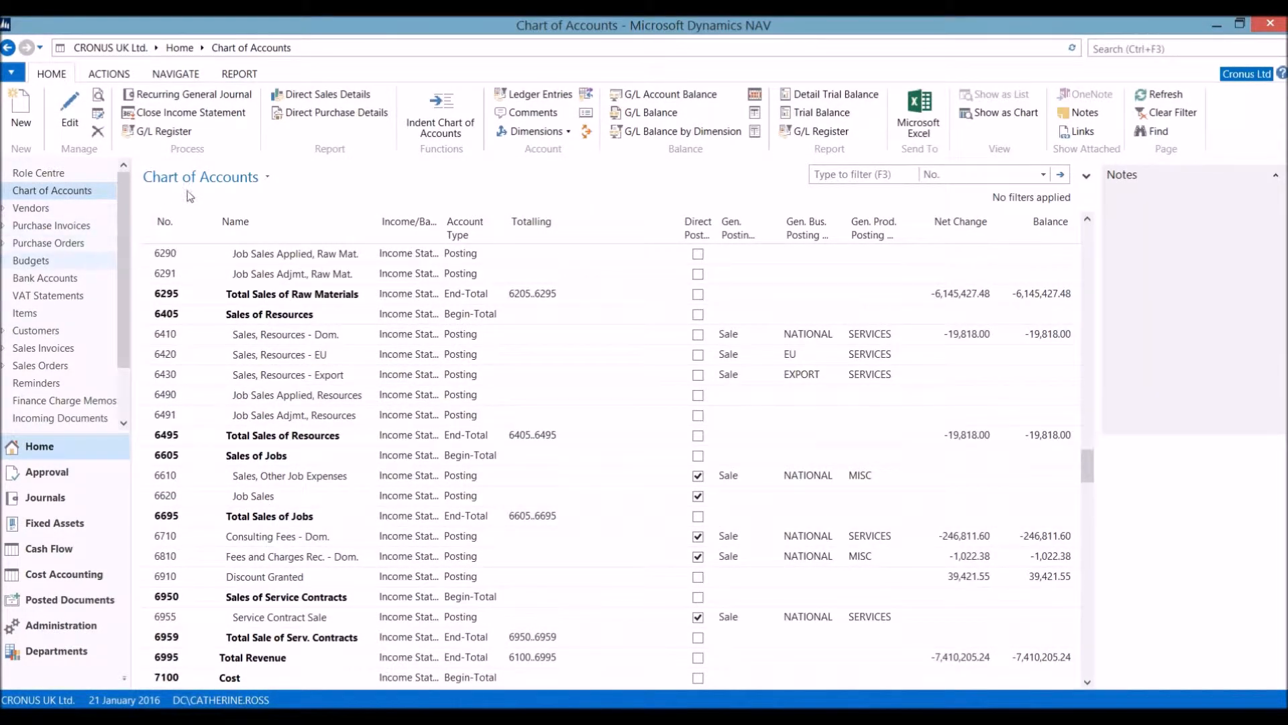
pyautogui.moveTo(45, 499)
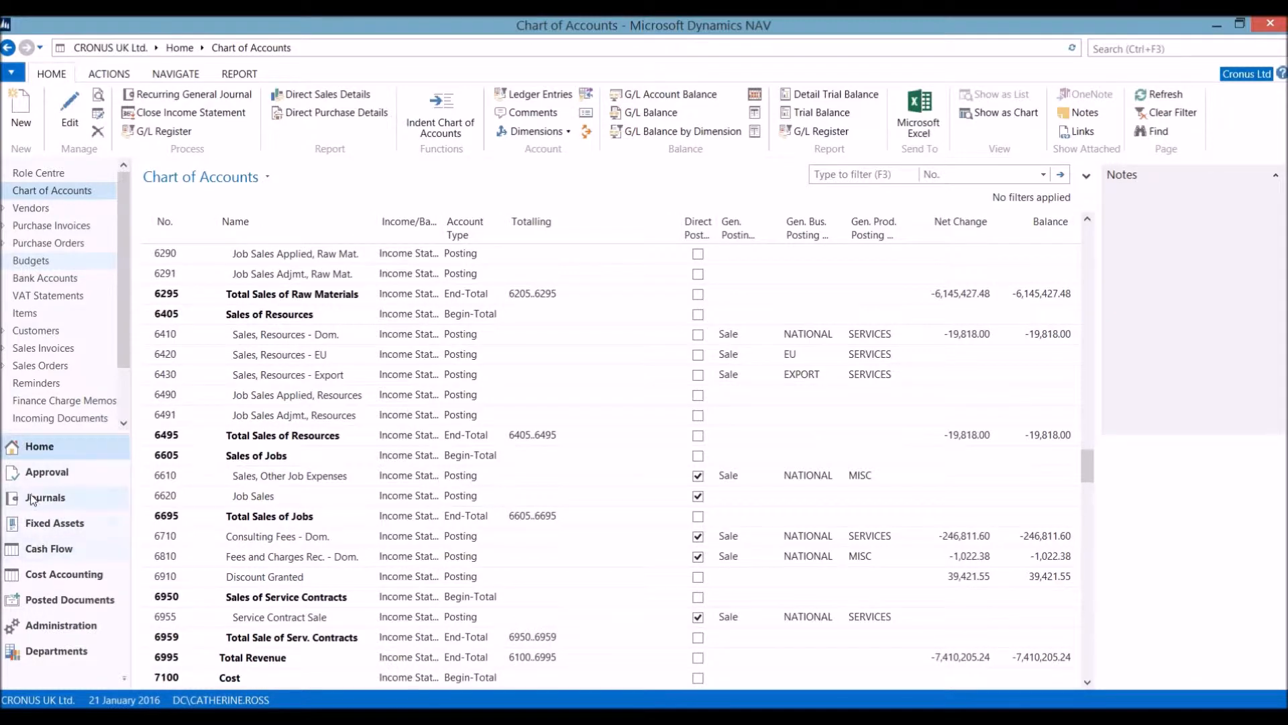
# Open the DEFAULT general journal batch and check the line's posting and document dates
pyautogui.click(45, 497)
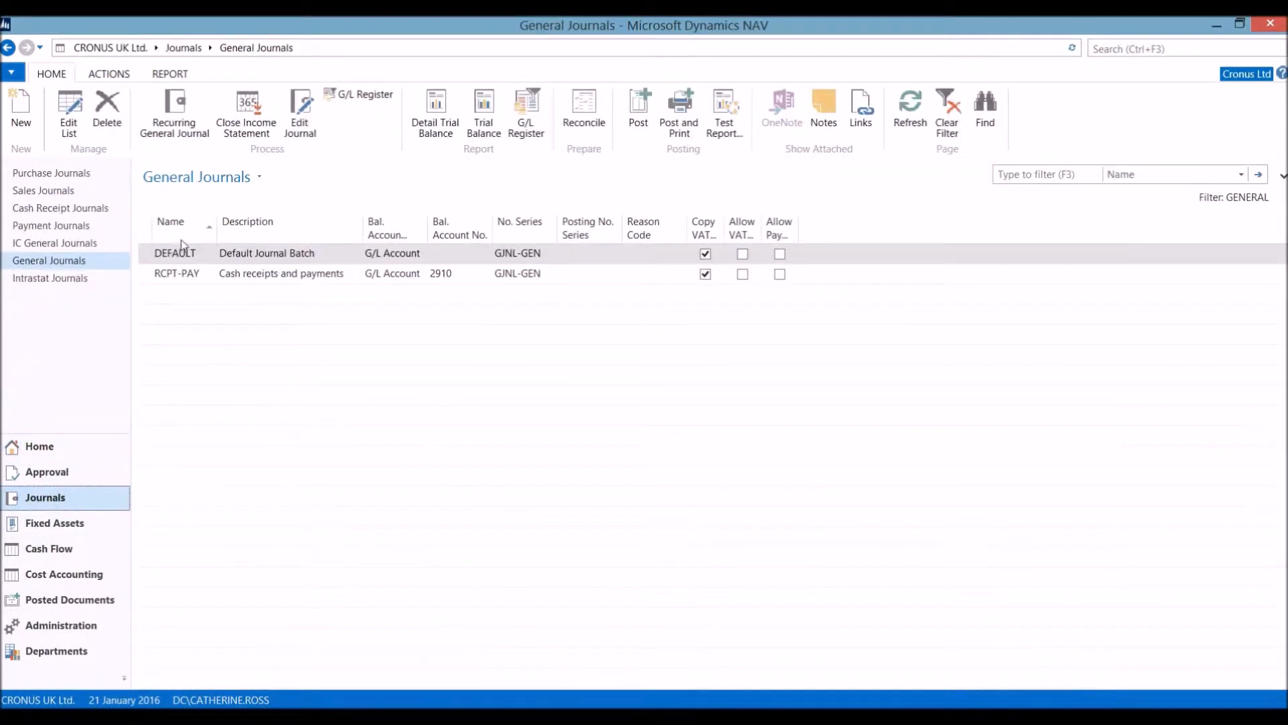
pyautogui.doubleClick(175, 253)
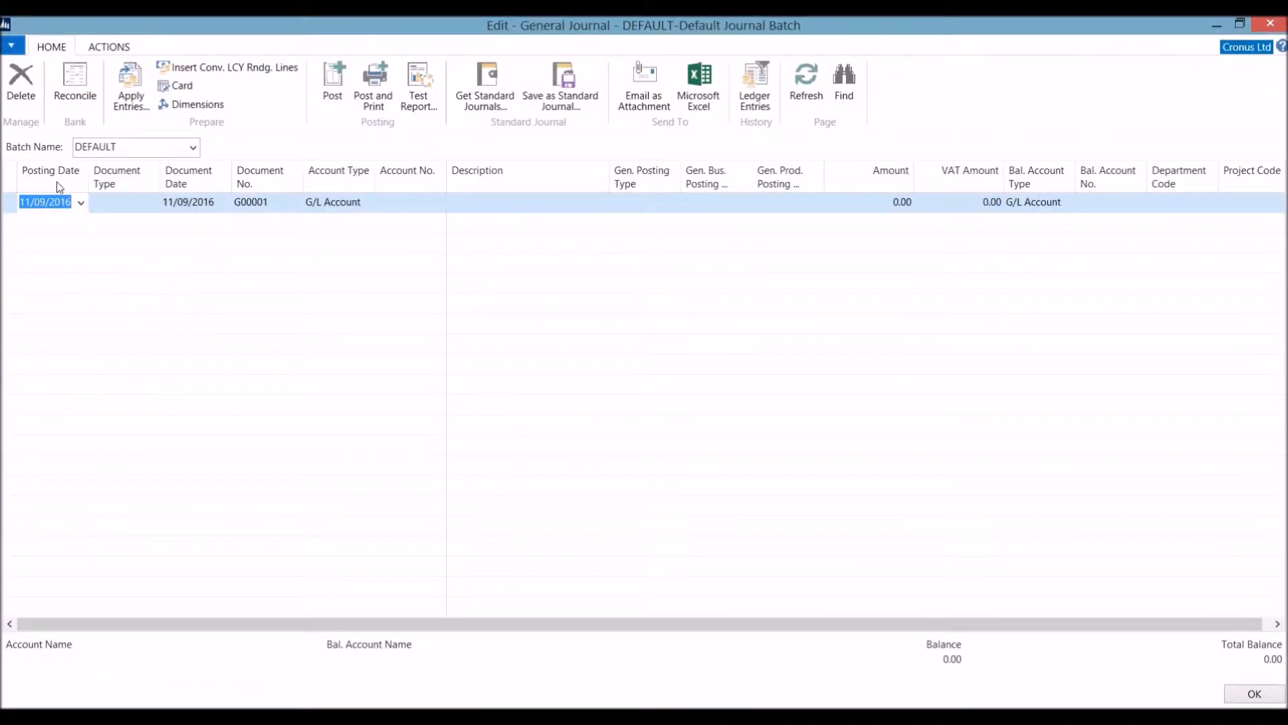
pyautogui.moveTo(81, 208)
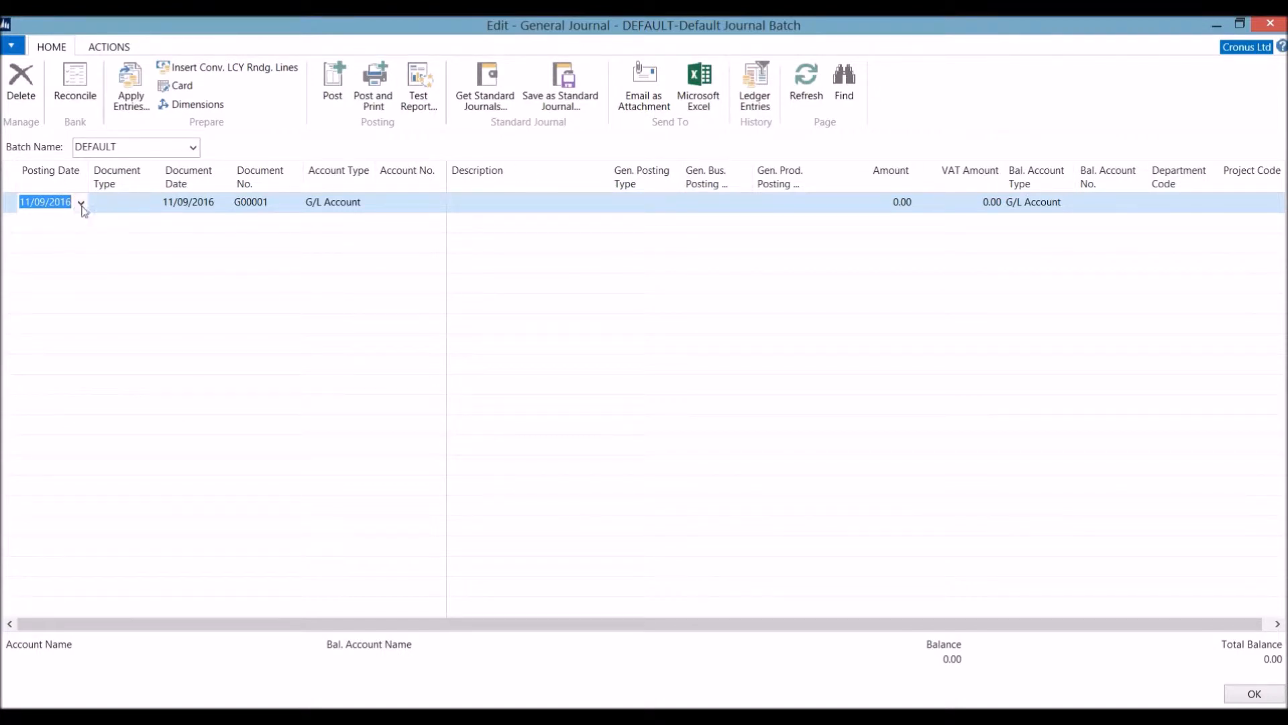
pyautogui.click(153, 202)
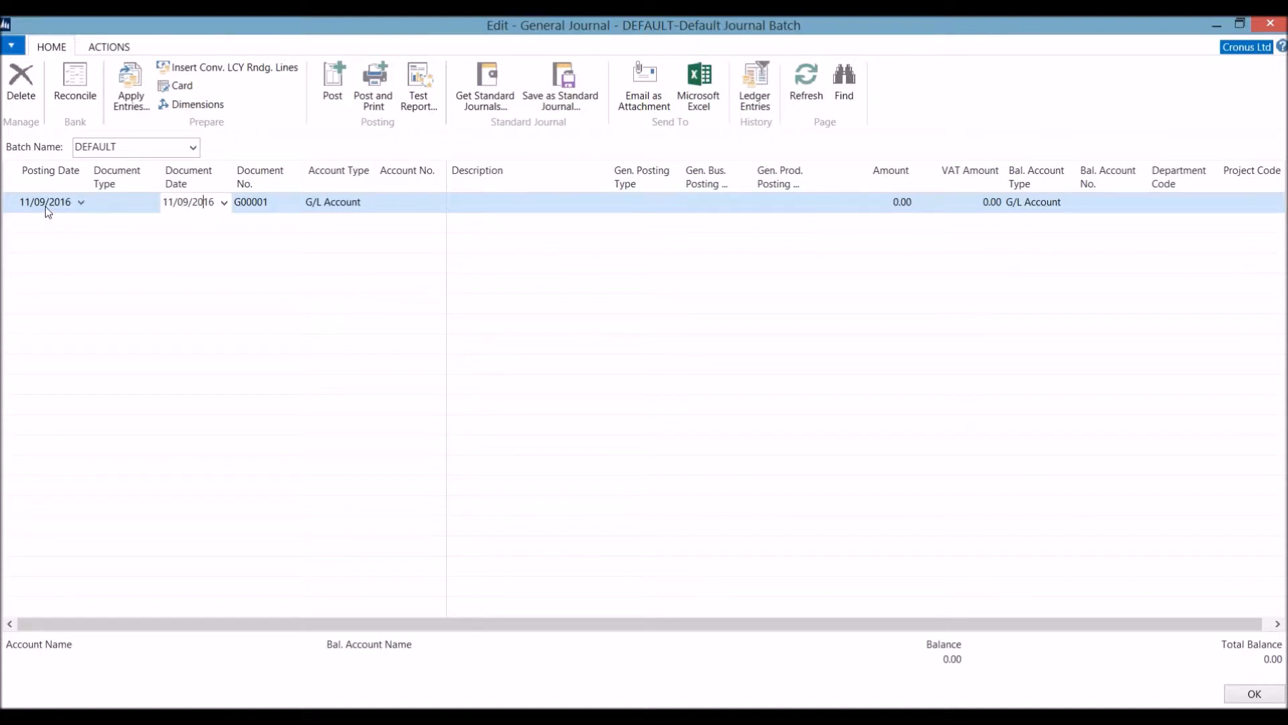
pyautogui.click(263, 202)
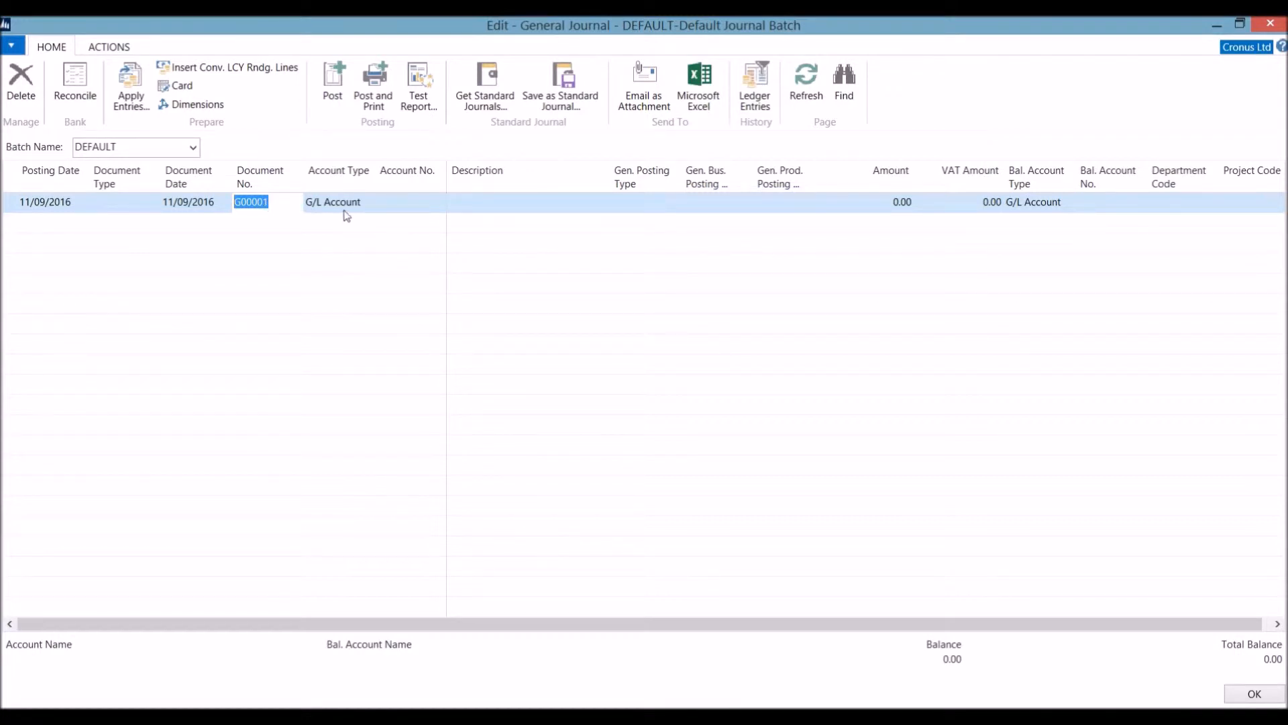
# Enter G/L Account 8330 with description 'New server elements' on the journal line
pyautogui.click(367, 202)
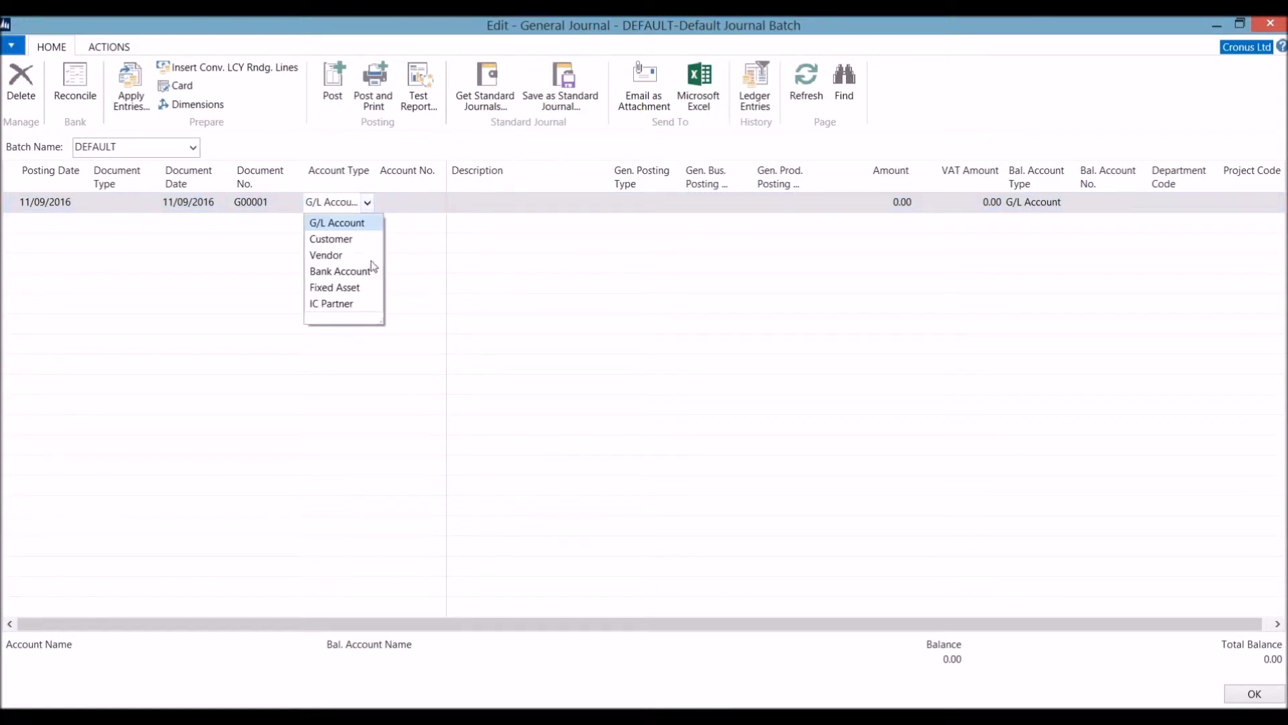
pyautogui.click(335, 222)
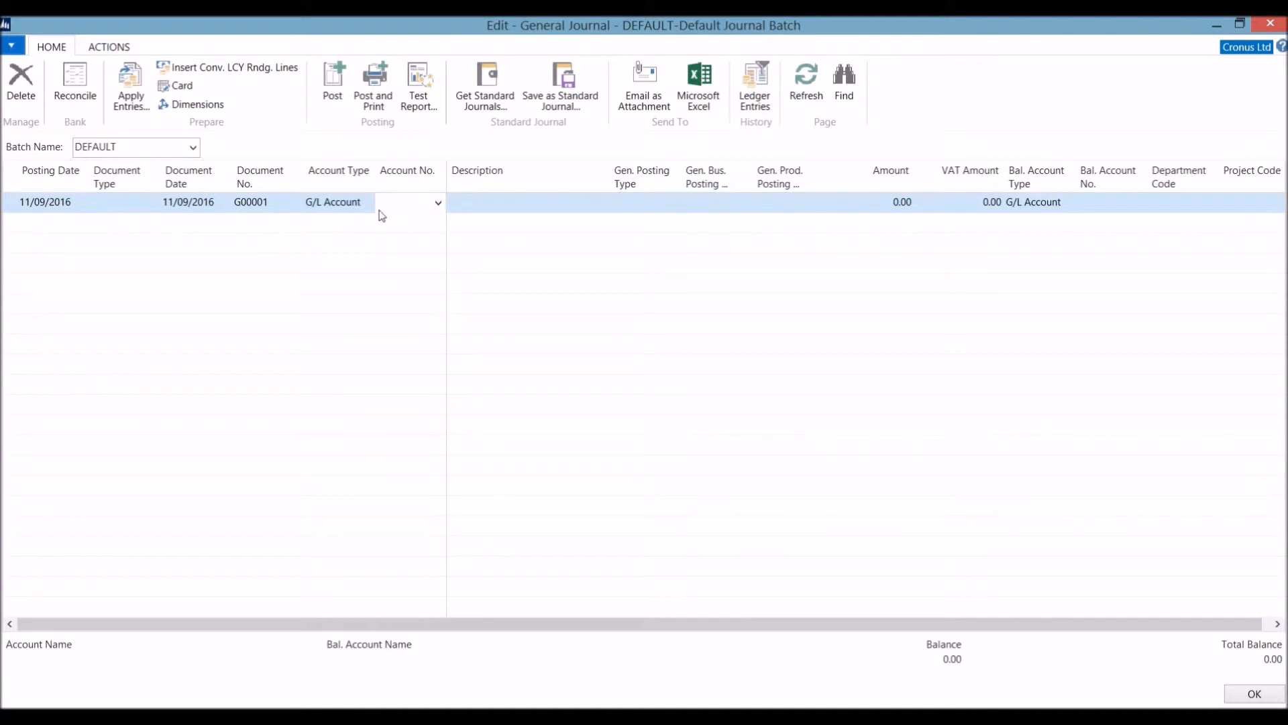
pyautogui.write('8330')
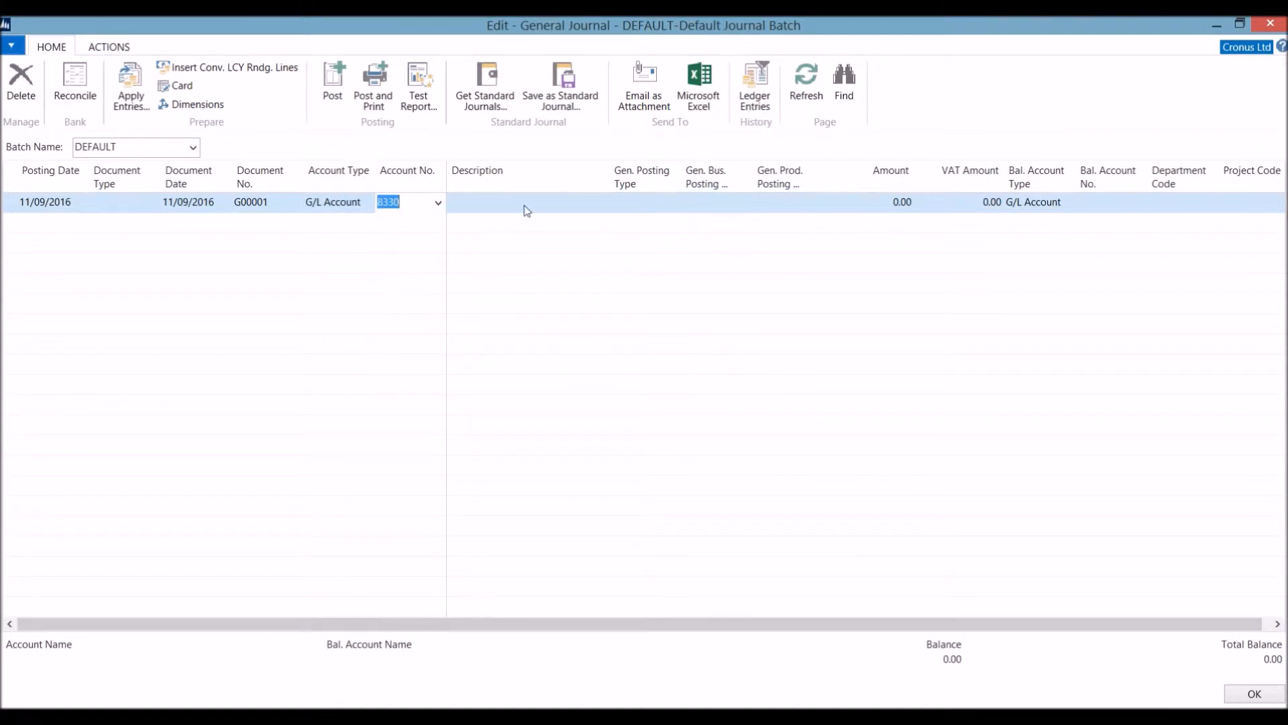
pyautogui.write('New server elements')
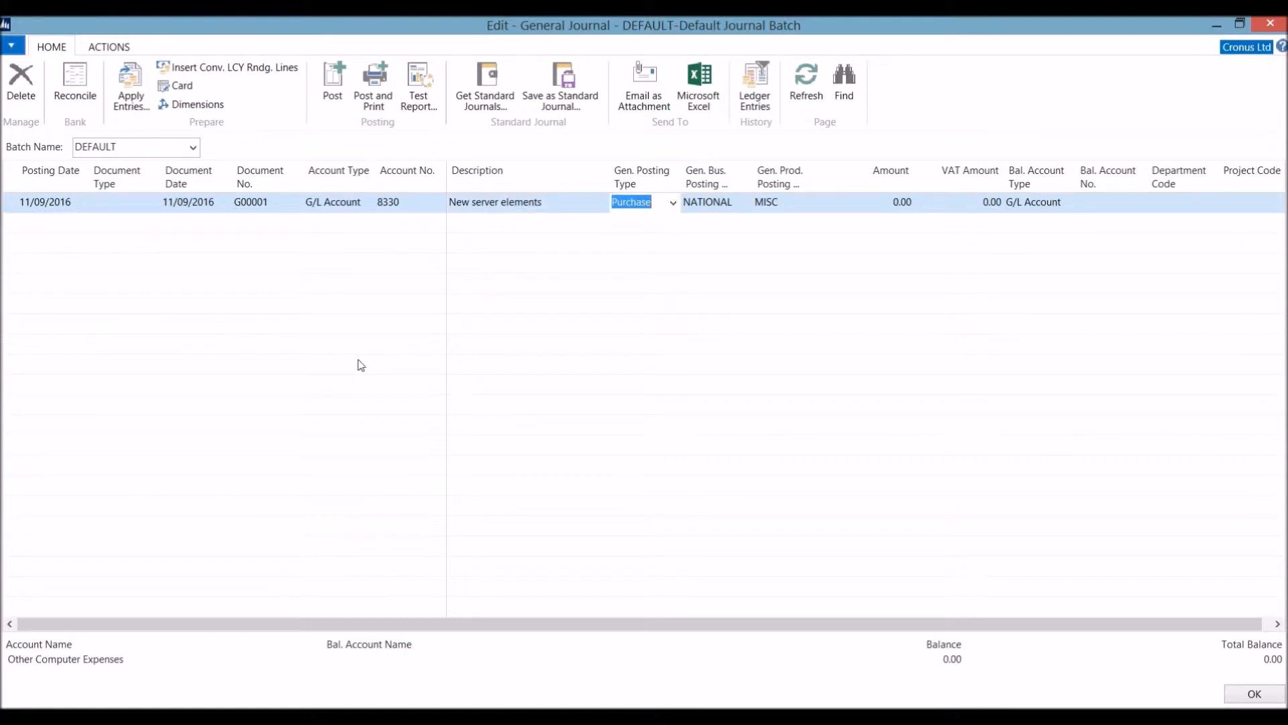
pyautogui.moveTo(722, 207)
pyautogui.write('120')
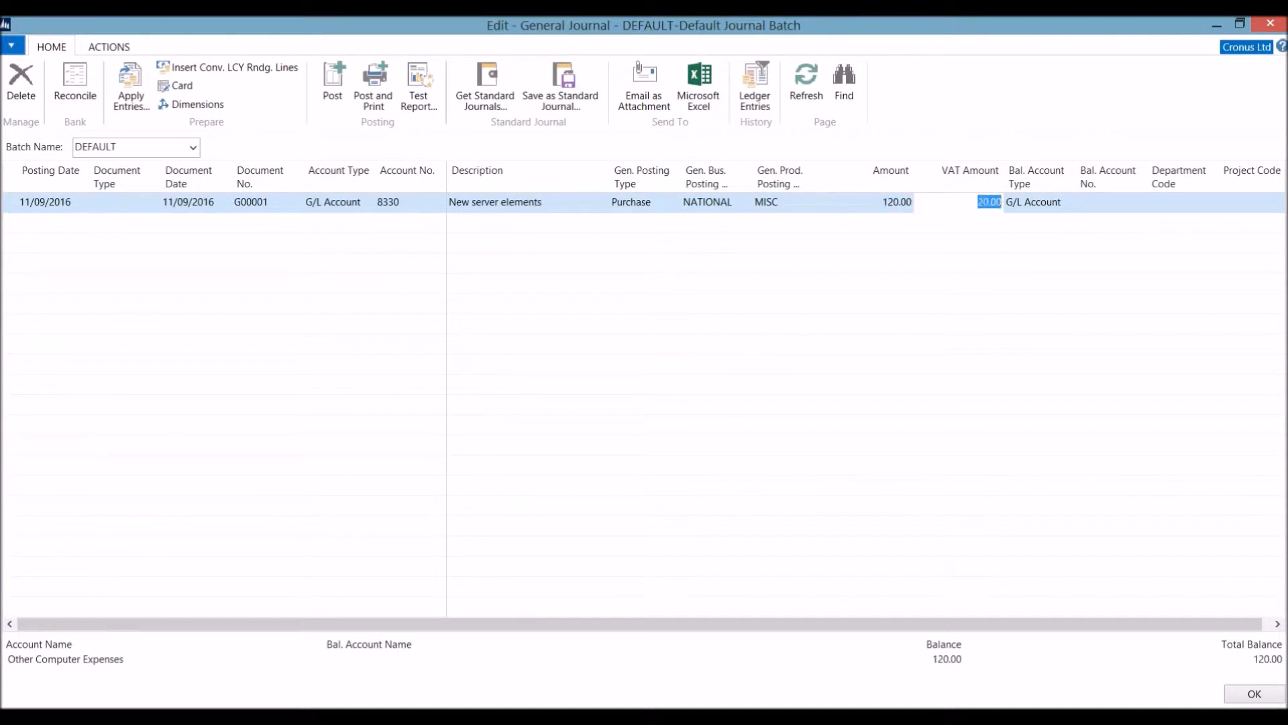
pyautogui.moveTo(1057, 217)
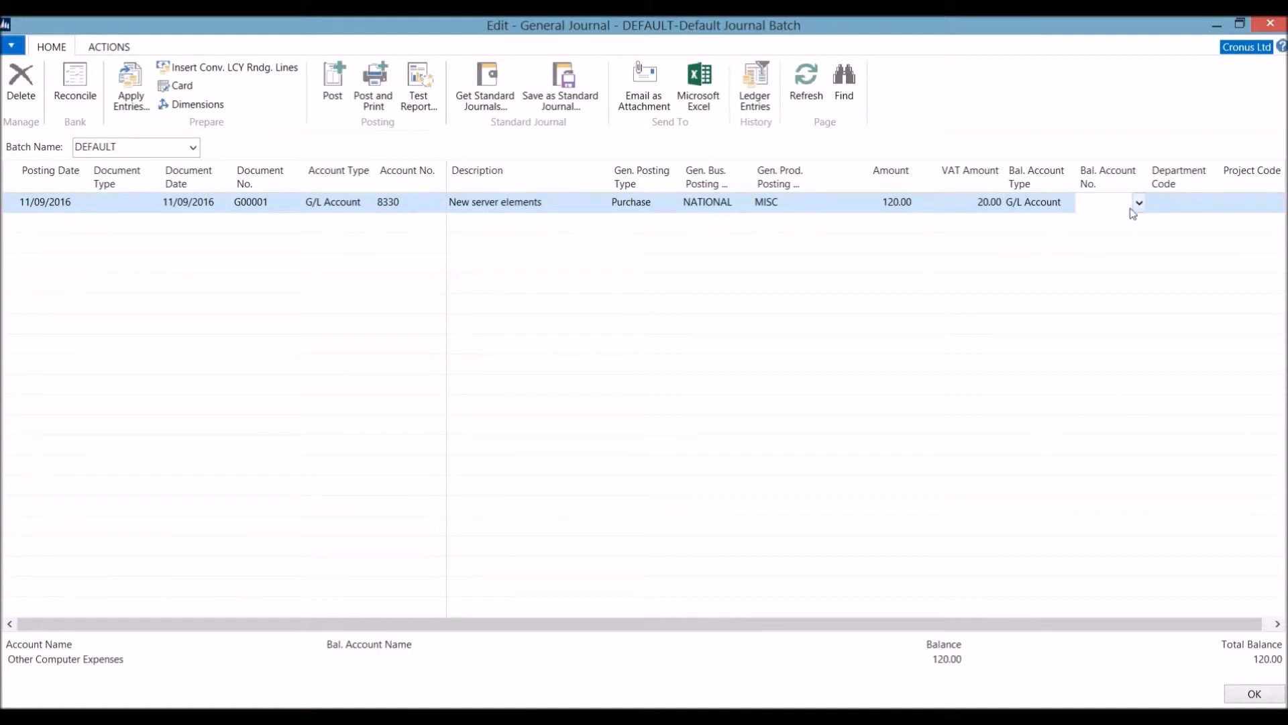
# Add a second journal line for Cash account 2910 and return to the Chart of Accounts
pyautogui.click(1109, 202)
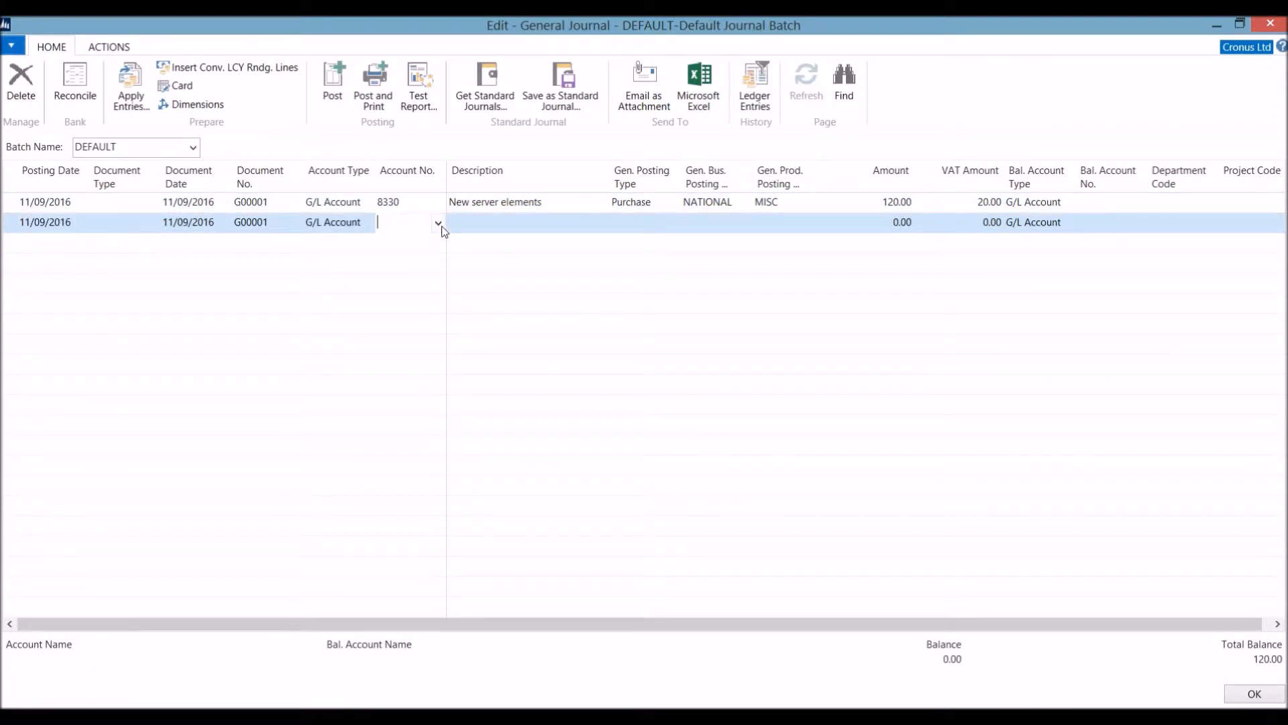
pyautogui.write('2910')
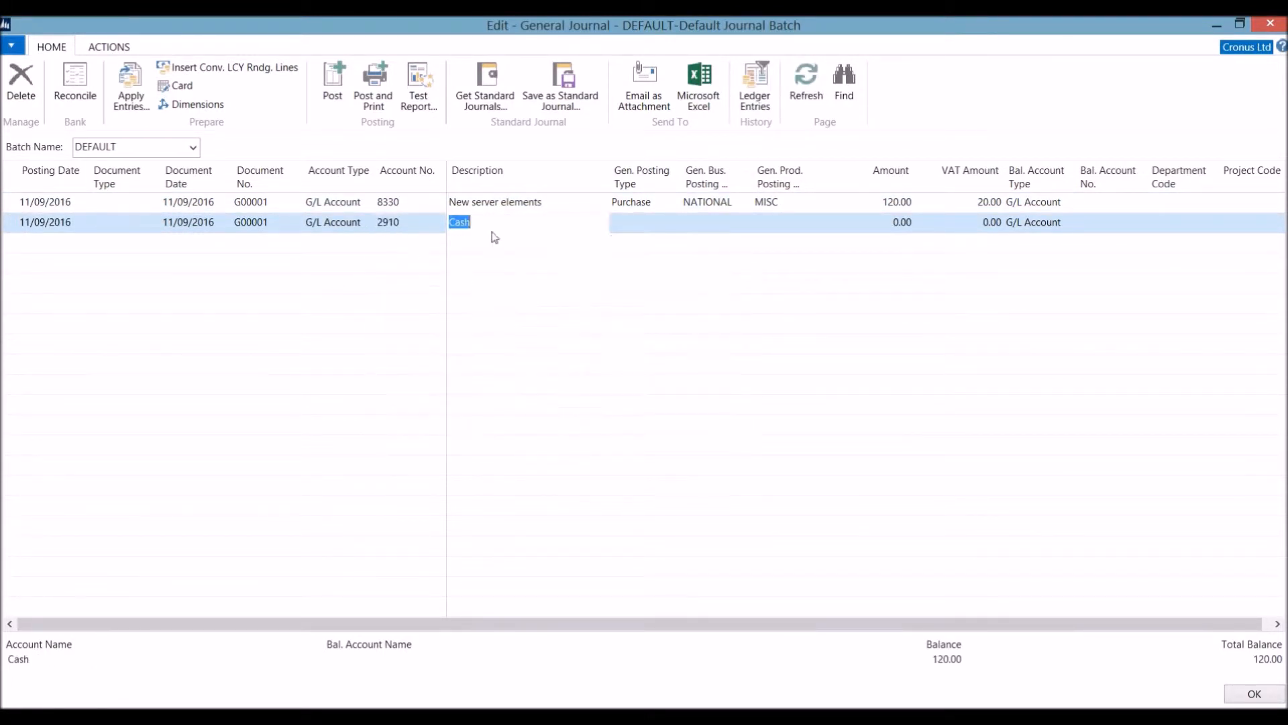
pyautogui.click(899, 222)
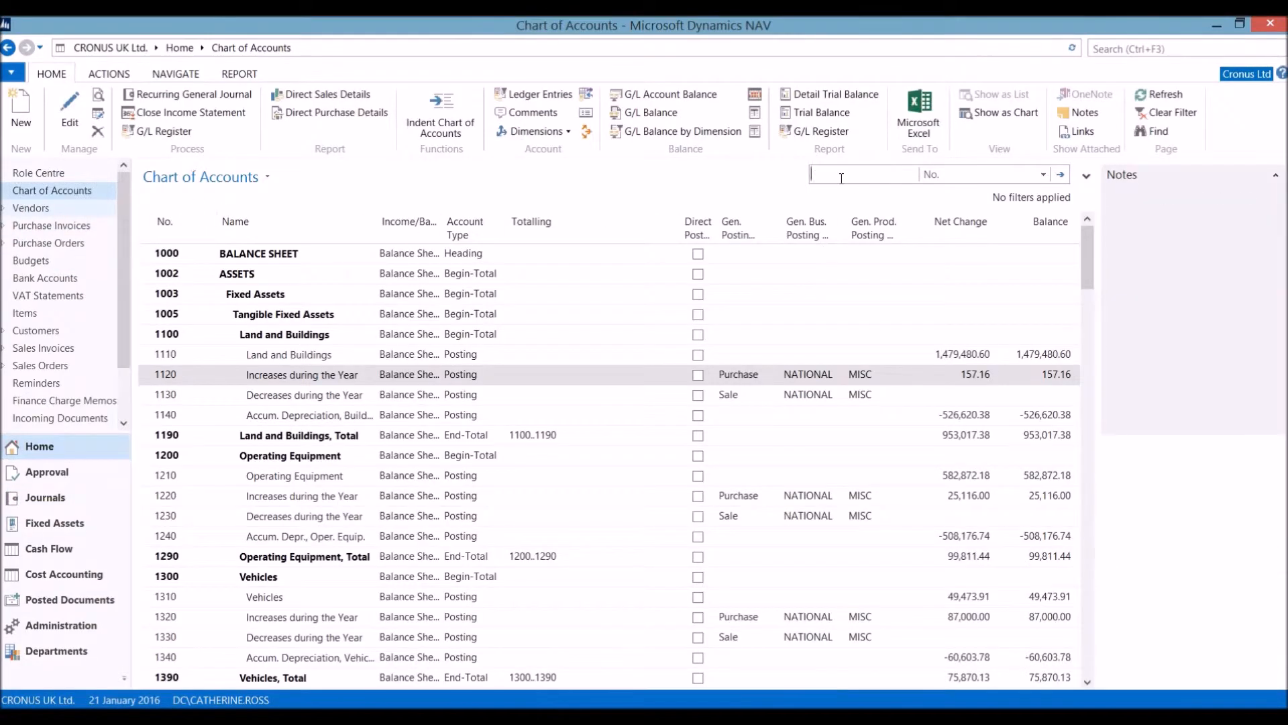
# Review document G00001's G/L entries: 100.00 to 8330, 20.00 VAT, -120.00 Cash
pyautogui.write('833')
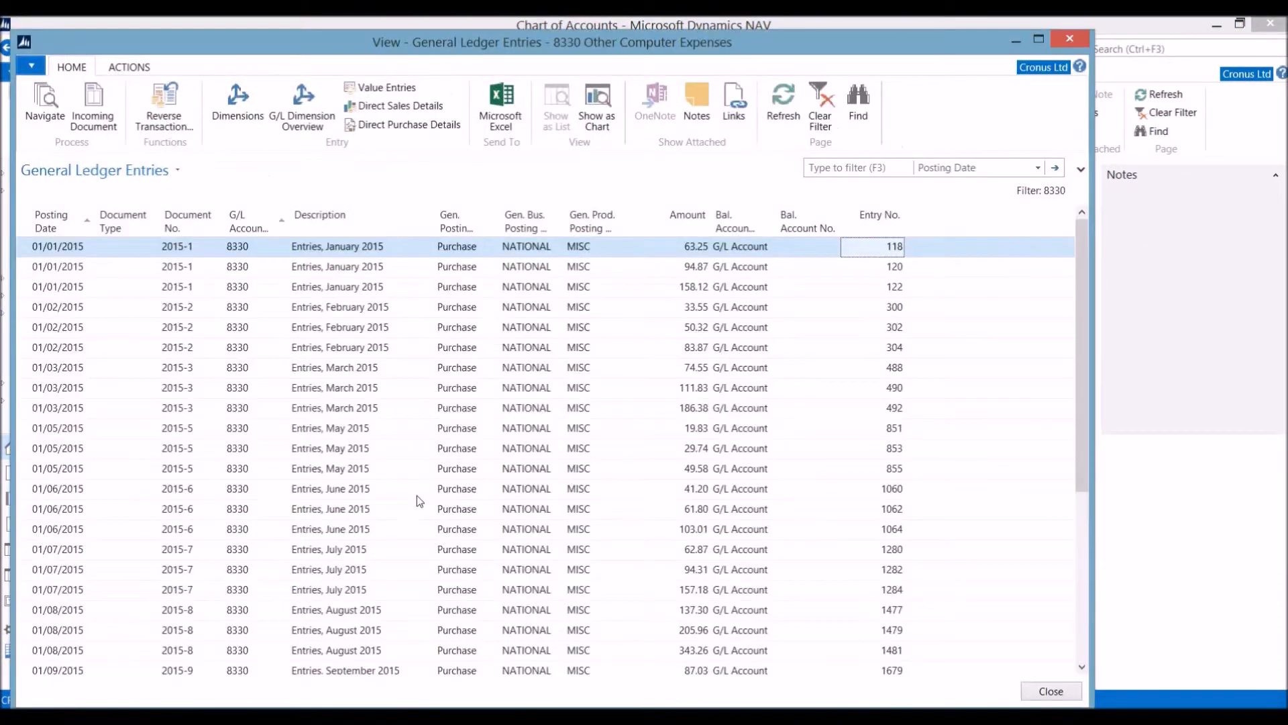
pyautogui.scroll(-3)
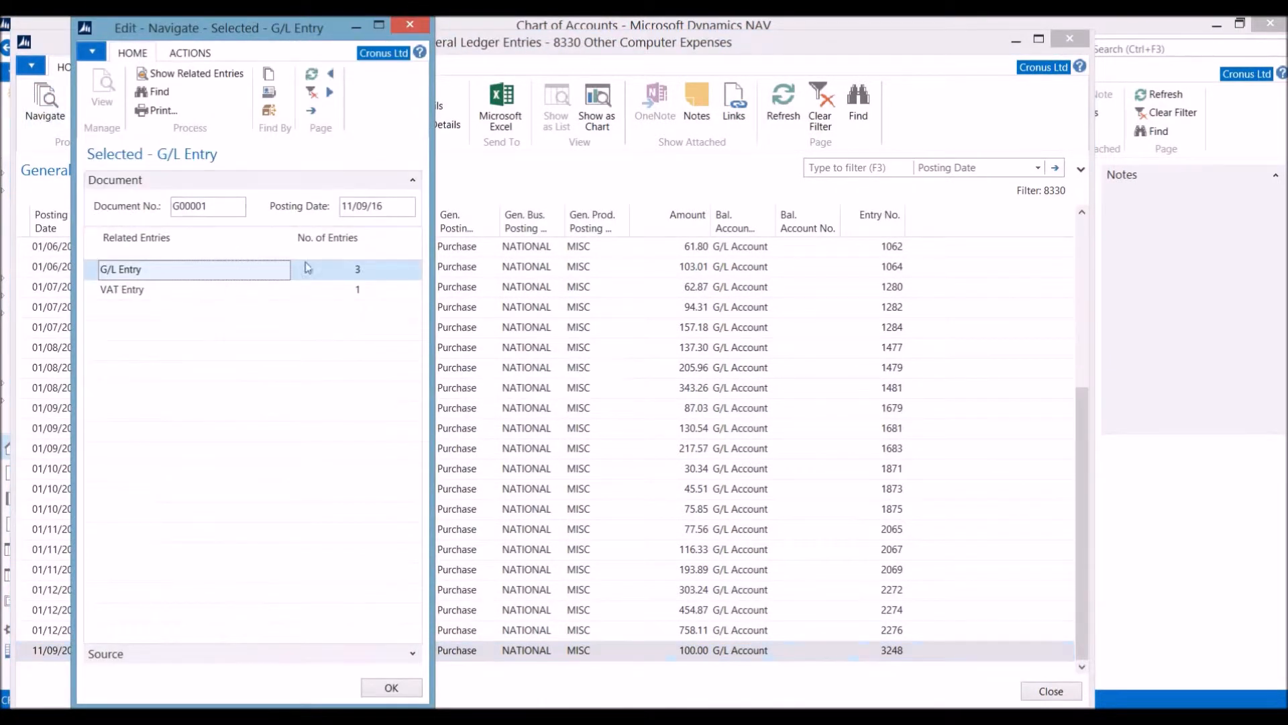
pyautogui.doubleClick(194, 268)
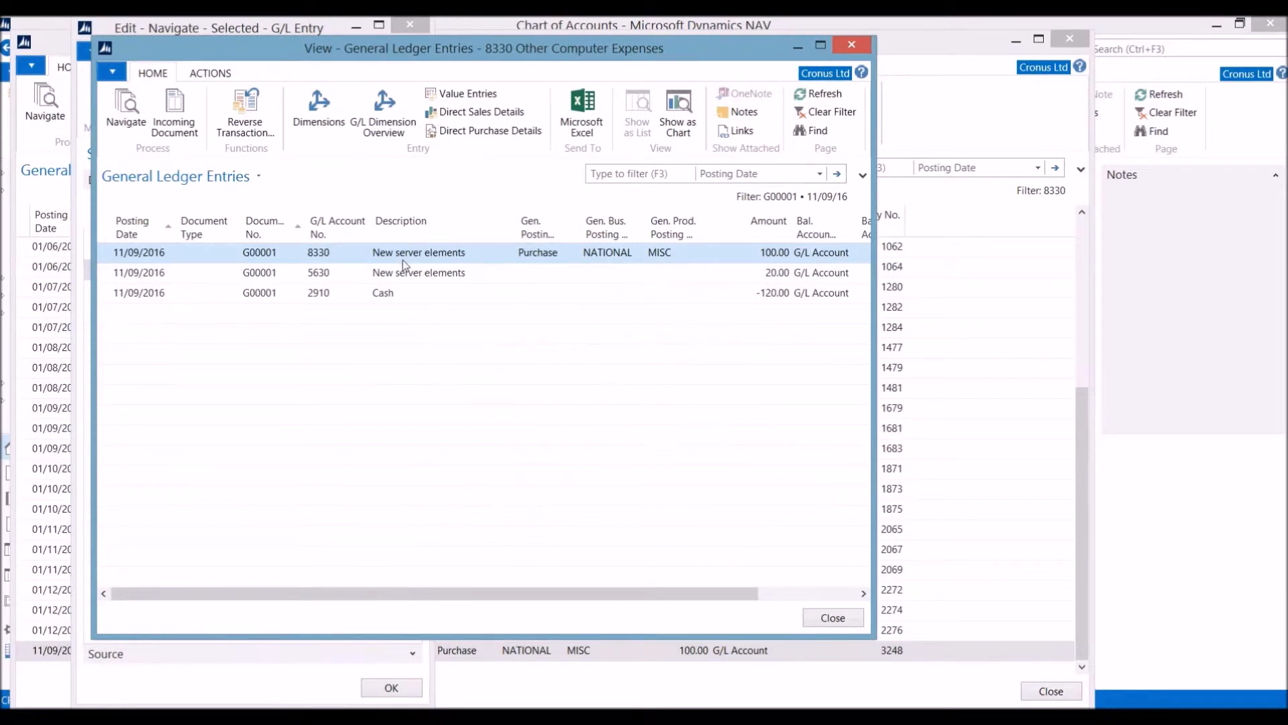
pyautogui.moveTo(776, 255)
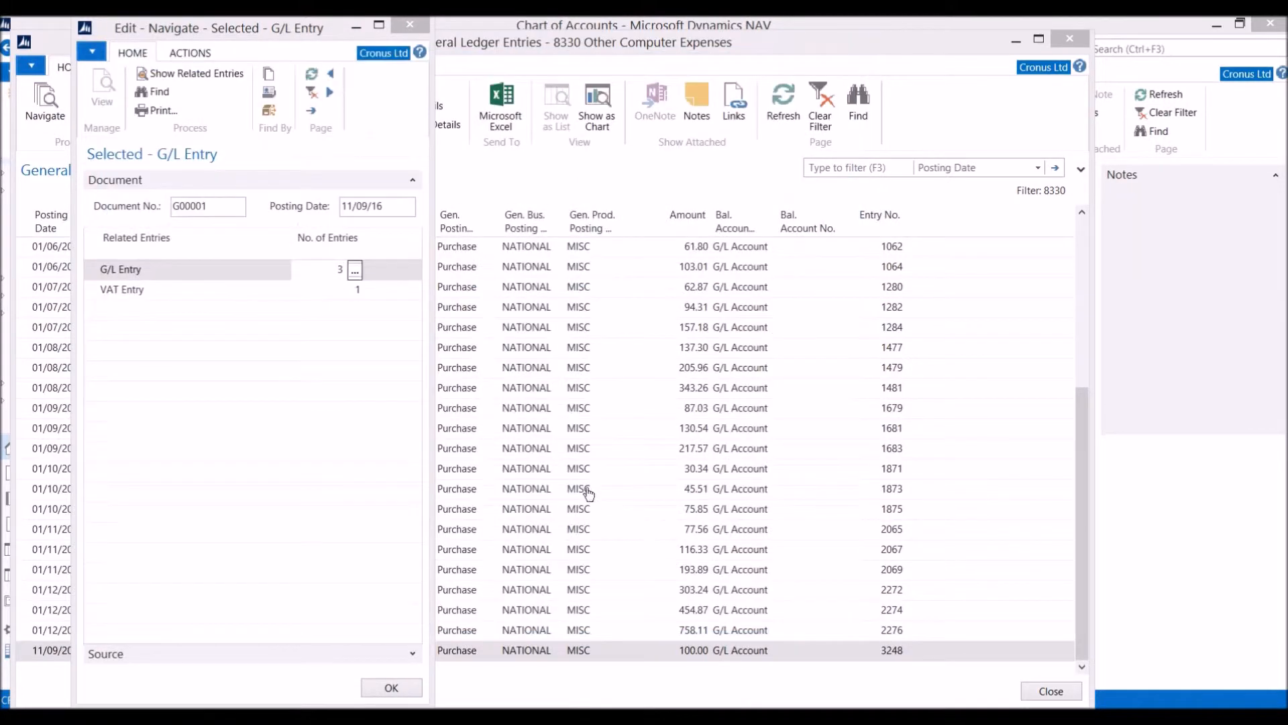
pyautogui.click(1050, 690)
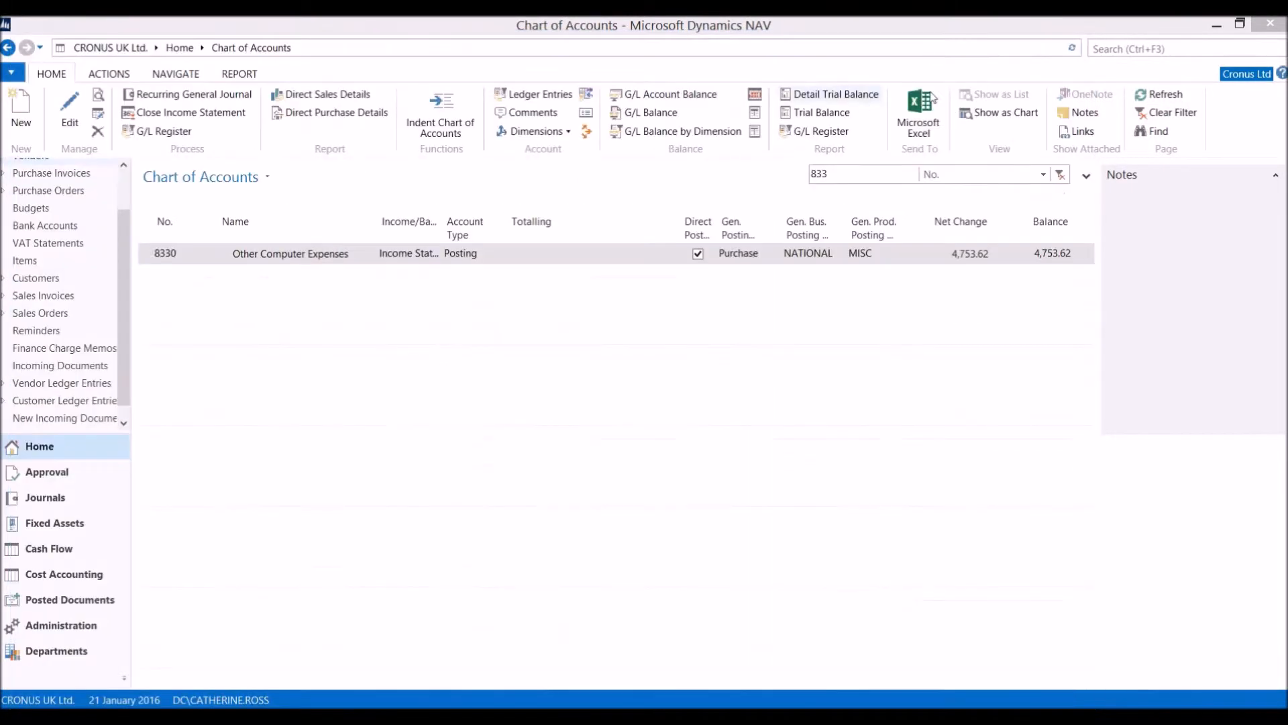
# Add a Fixed 1M recurring line: JNL 123, account 8310, Software maintenance, 1,200.00
pyautogui.click(45, 497)
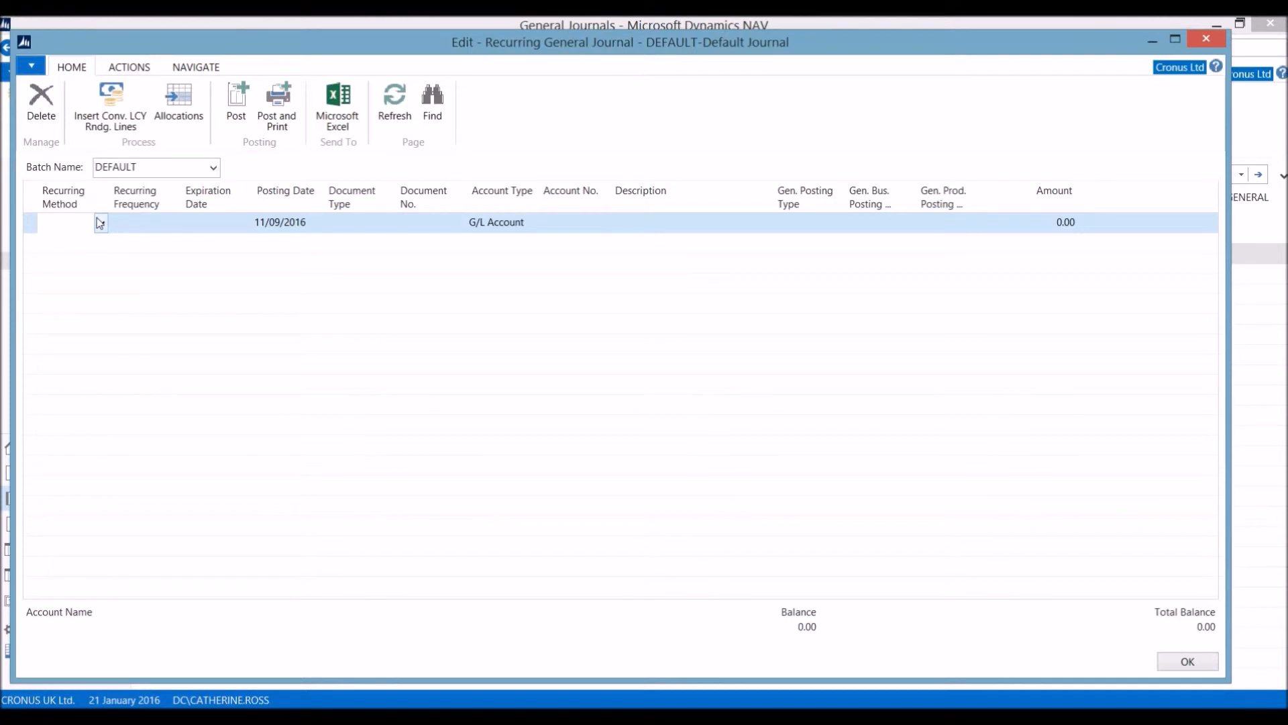
pyautogui.click(100, 223)
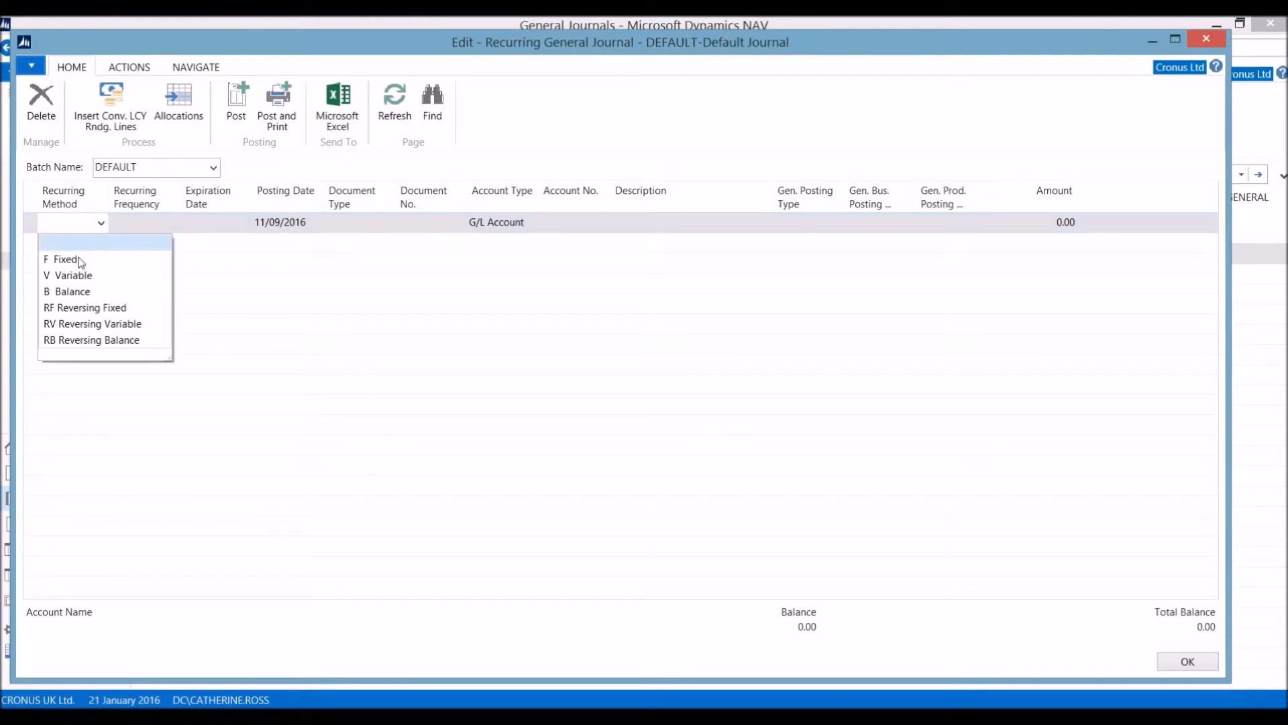
pyautogui.moveTo(65, 259)
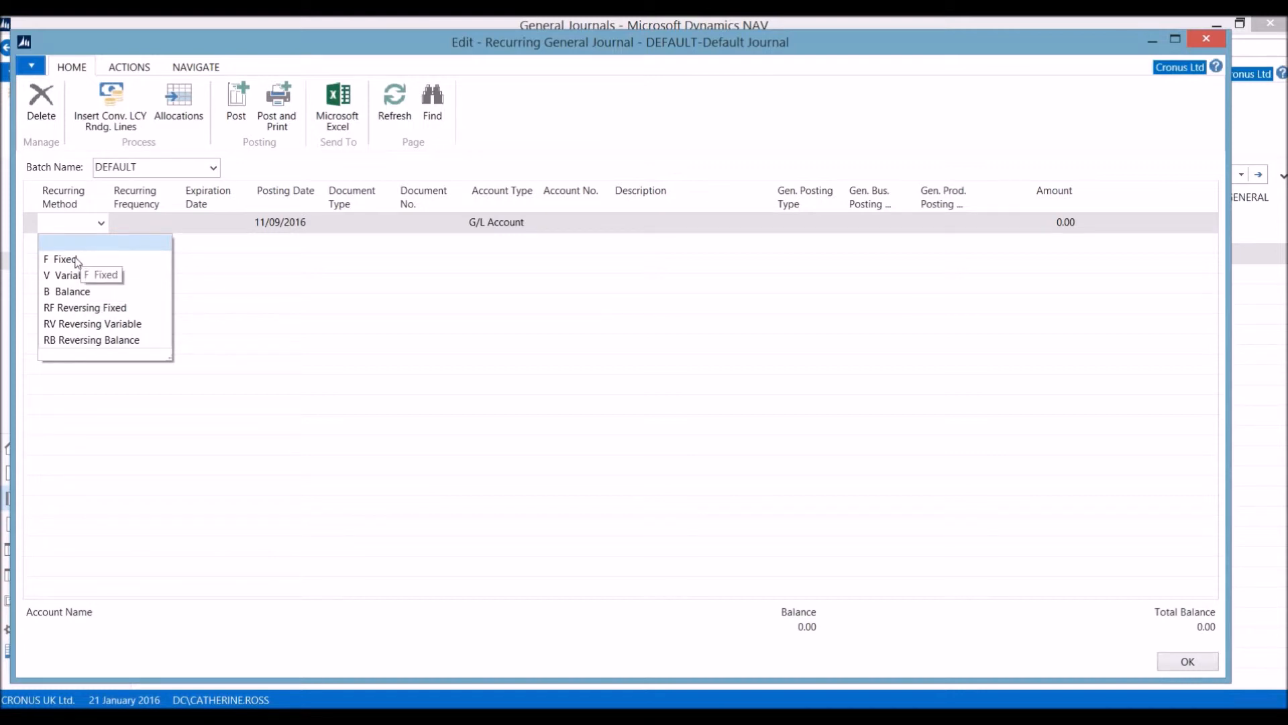
pyautogui.moveTo(74, 344)
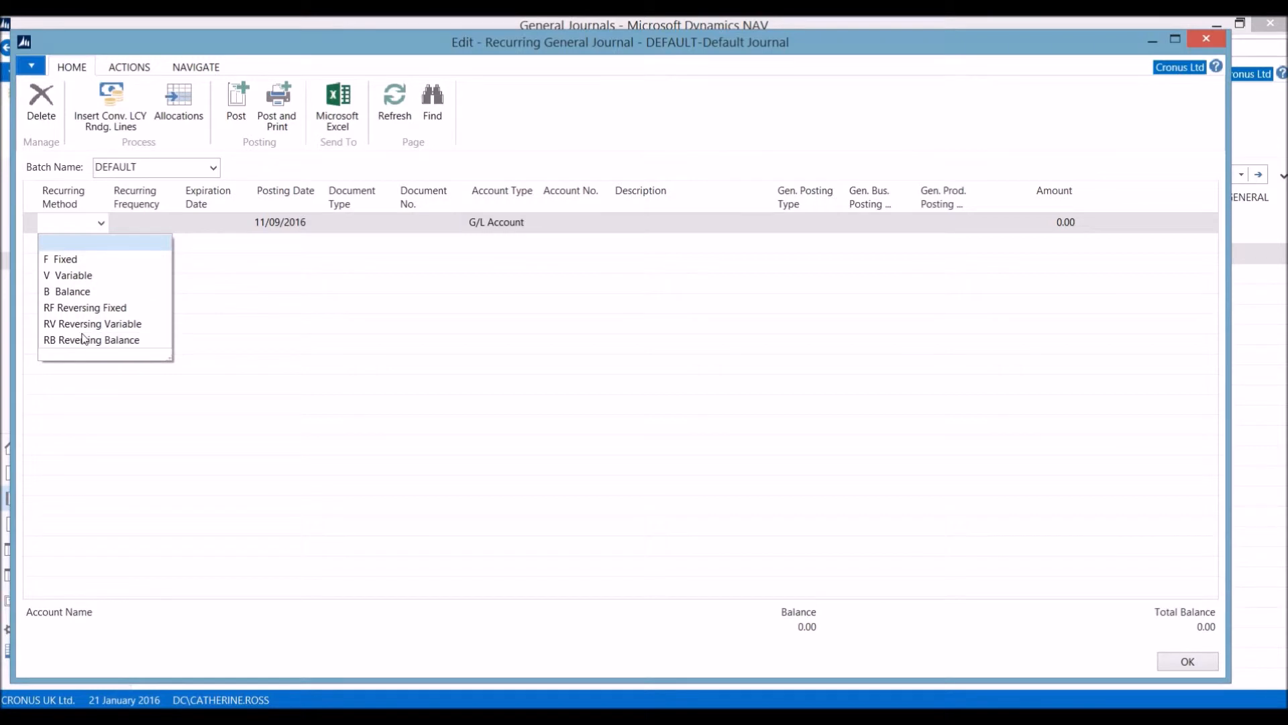
pyautogui.click(64, 259)
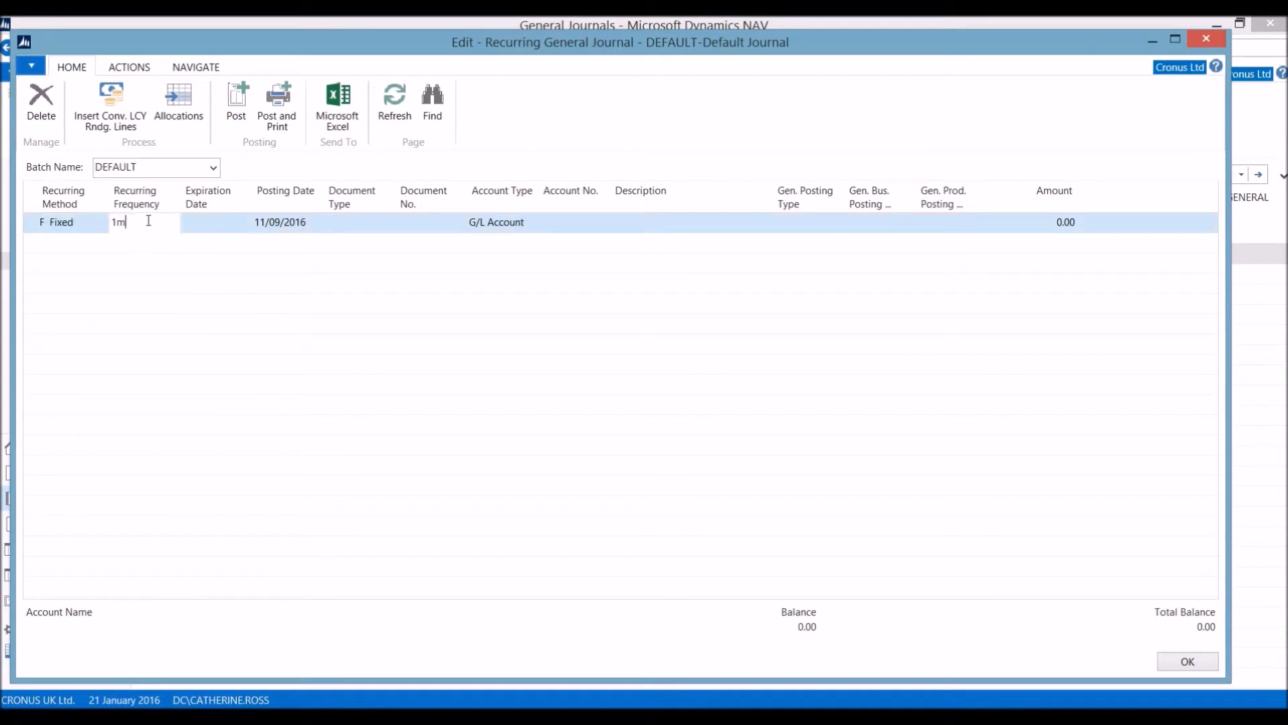
pyautogui.press('Tab')
pyautogui.write('31/12/2016')
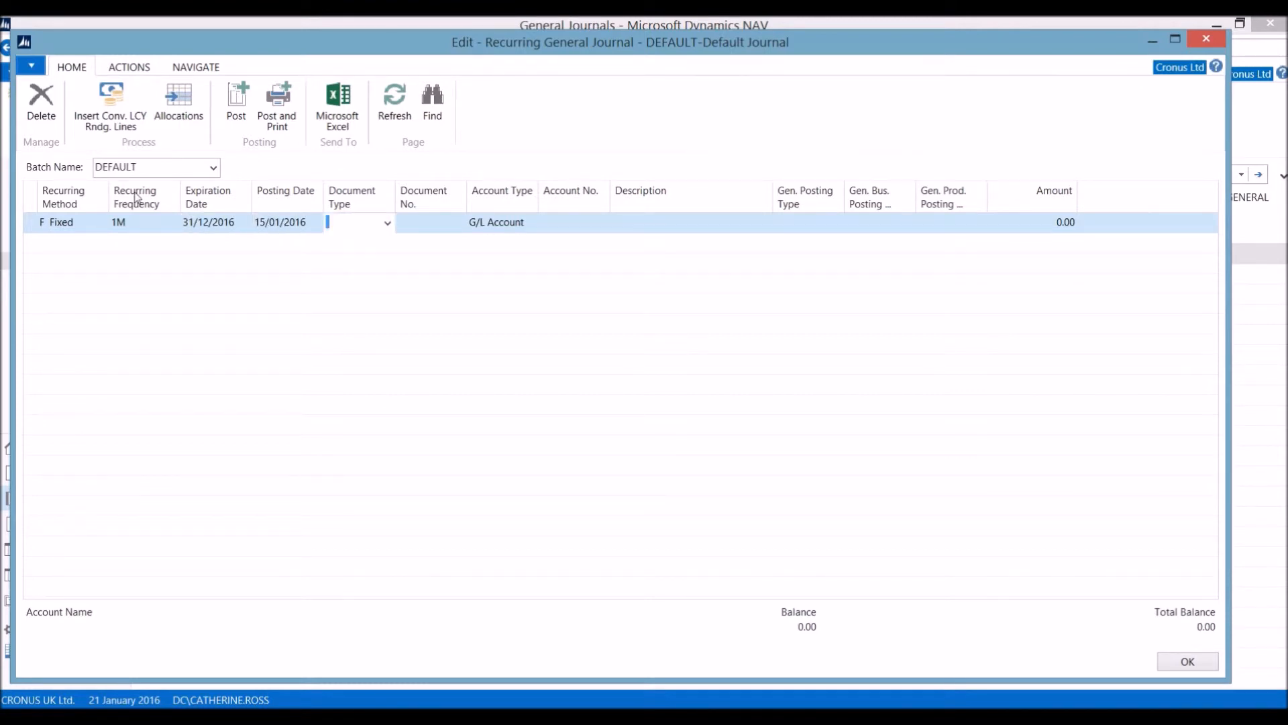
pyautogui.click(387, 222)
pyautogui.write('JNL 123')
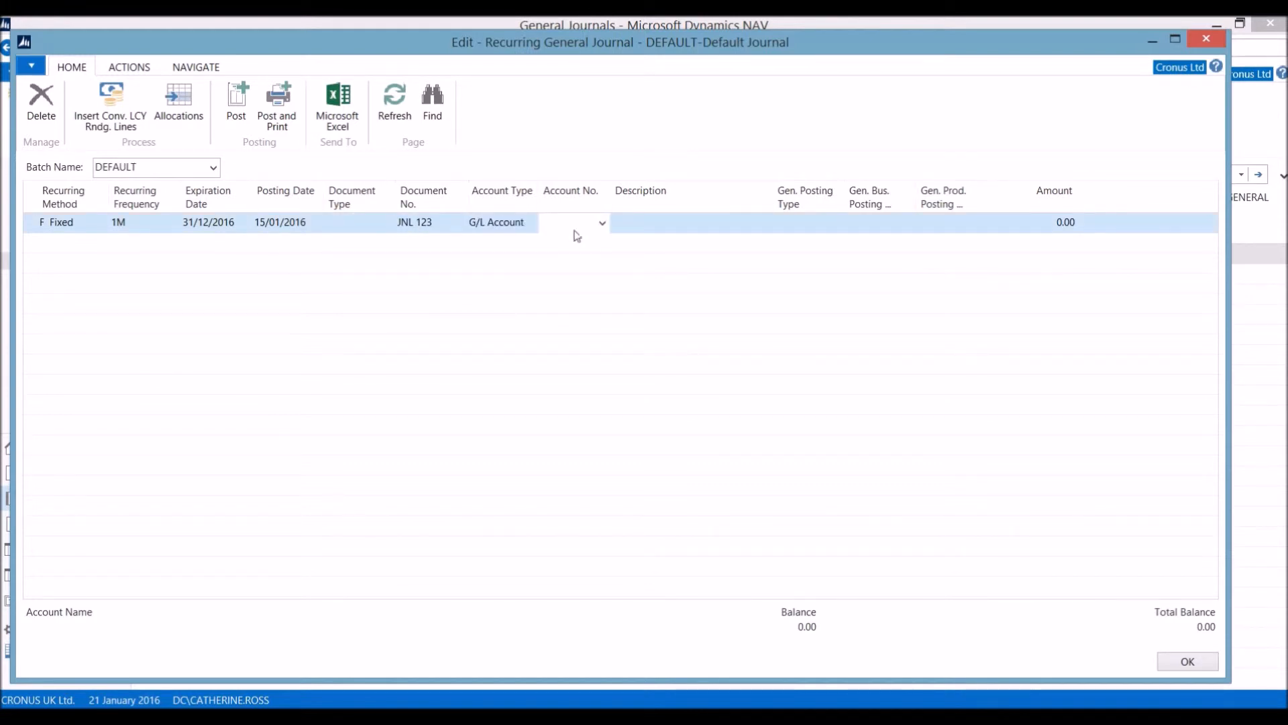
pyautogui.click(600, 222)
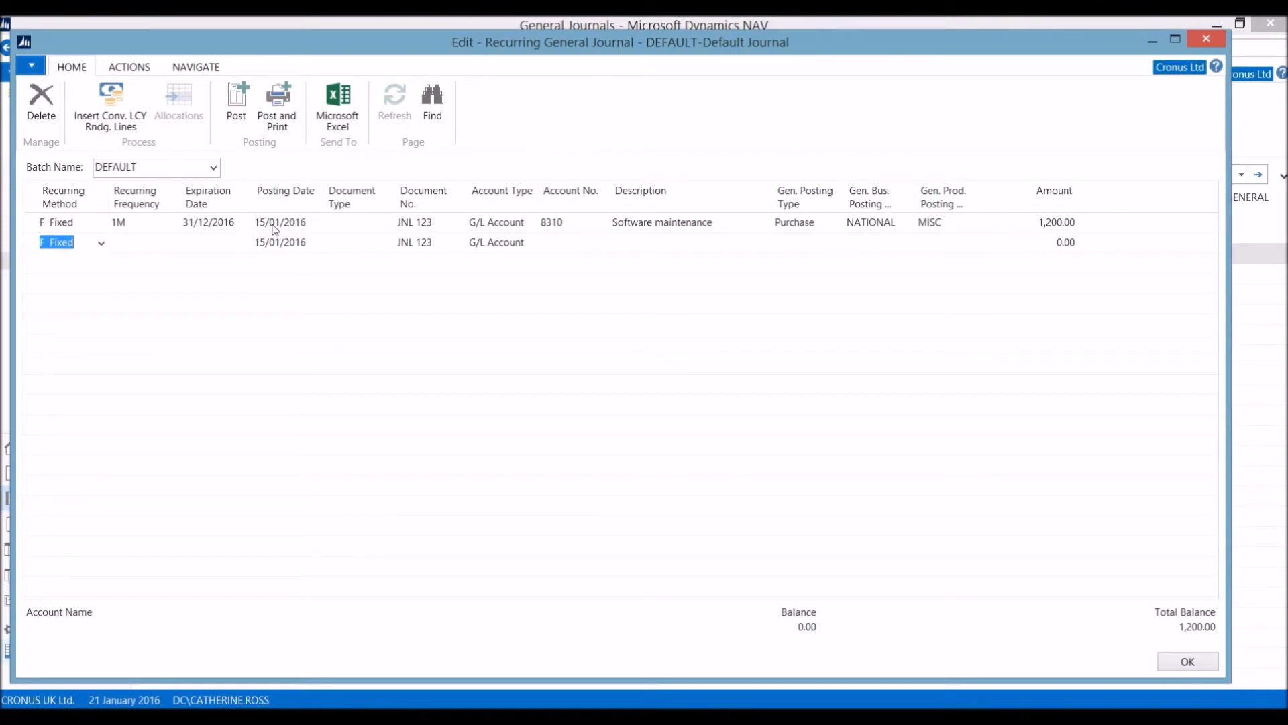
pyautogui.moveTo(152, 400)
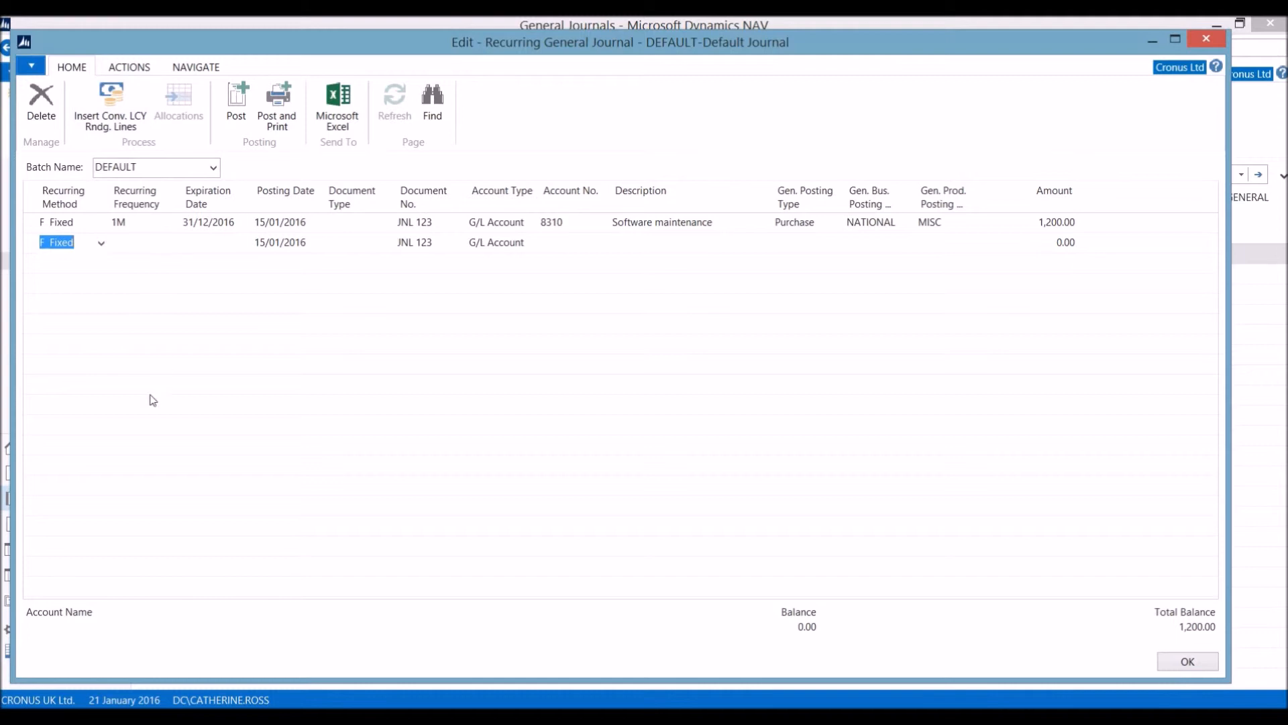
pyautogui.click(100, 243)
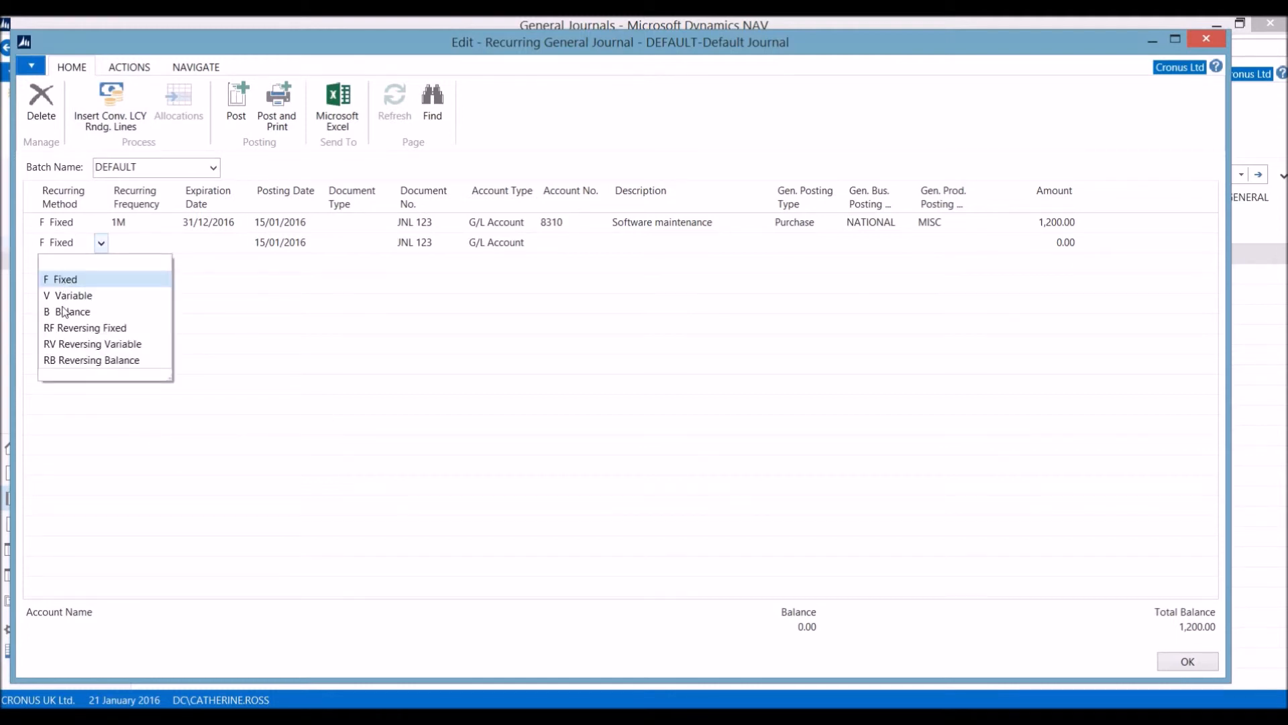
# Add a Variable 2W 'Weekly wages' line on 8710 and look up a payroll account
pyautogui.click(76, 295)
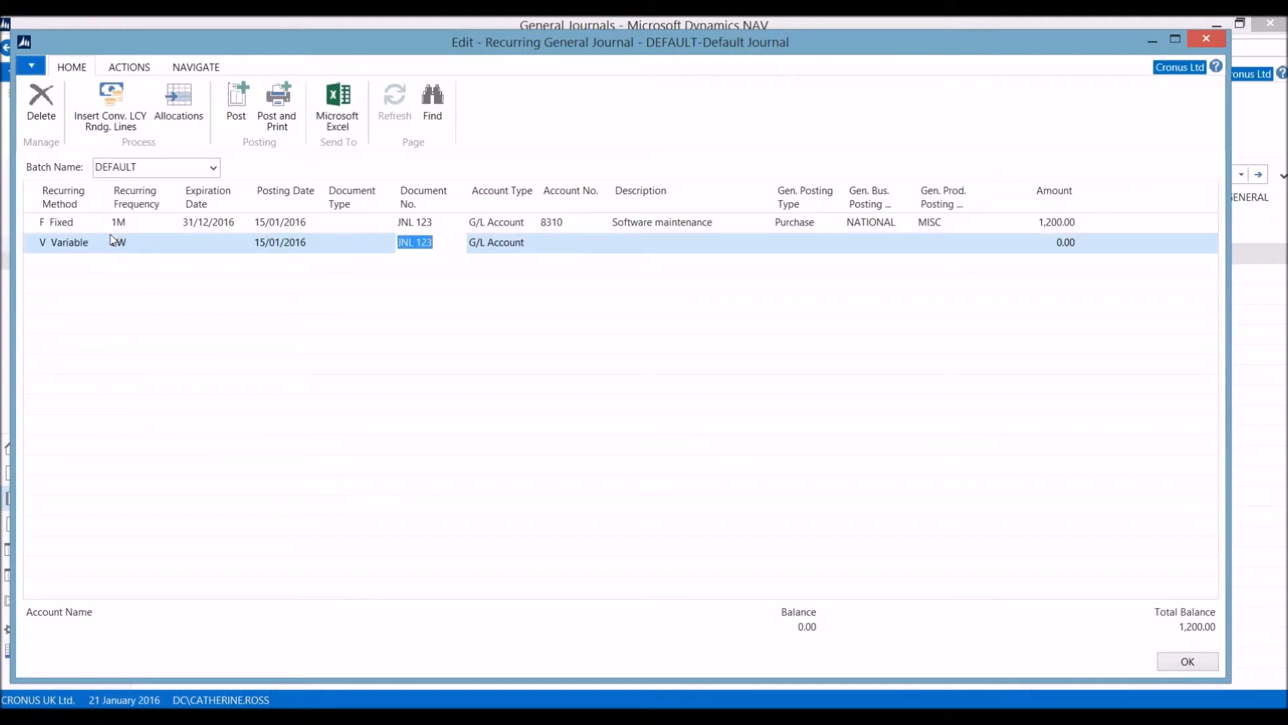
pyautogui.write('wages')
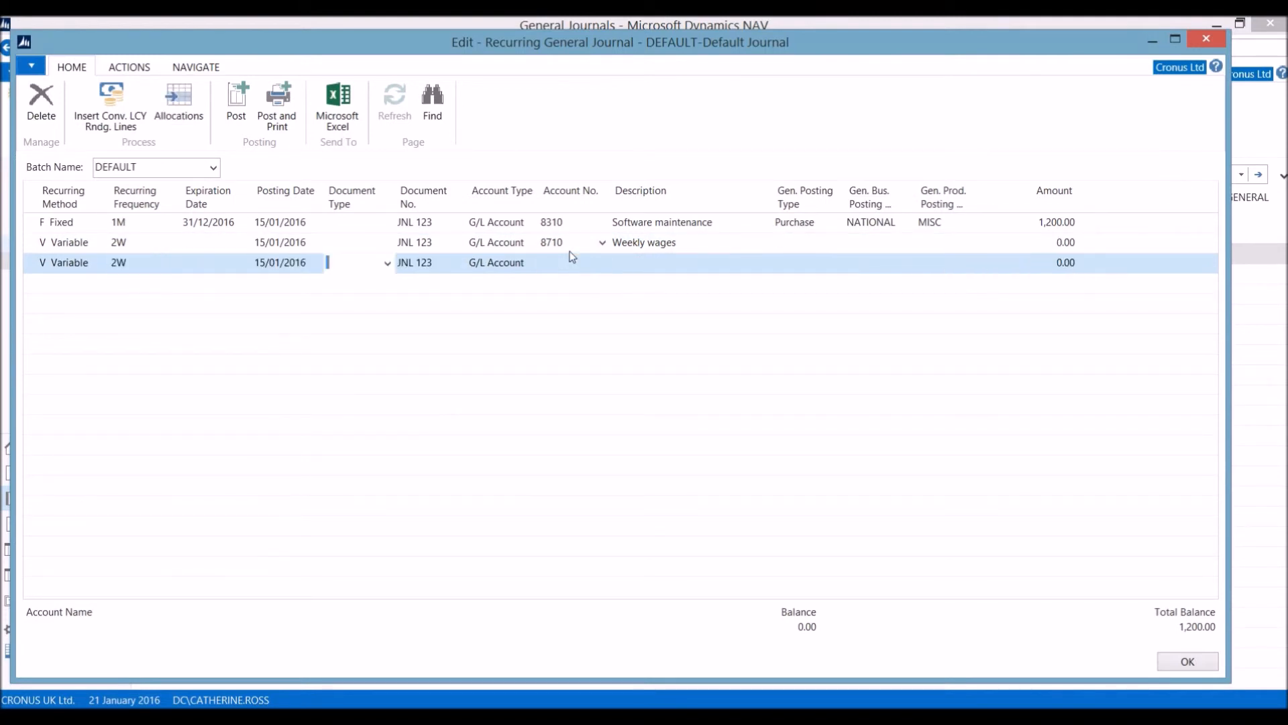
pyautogui.write('pa')
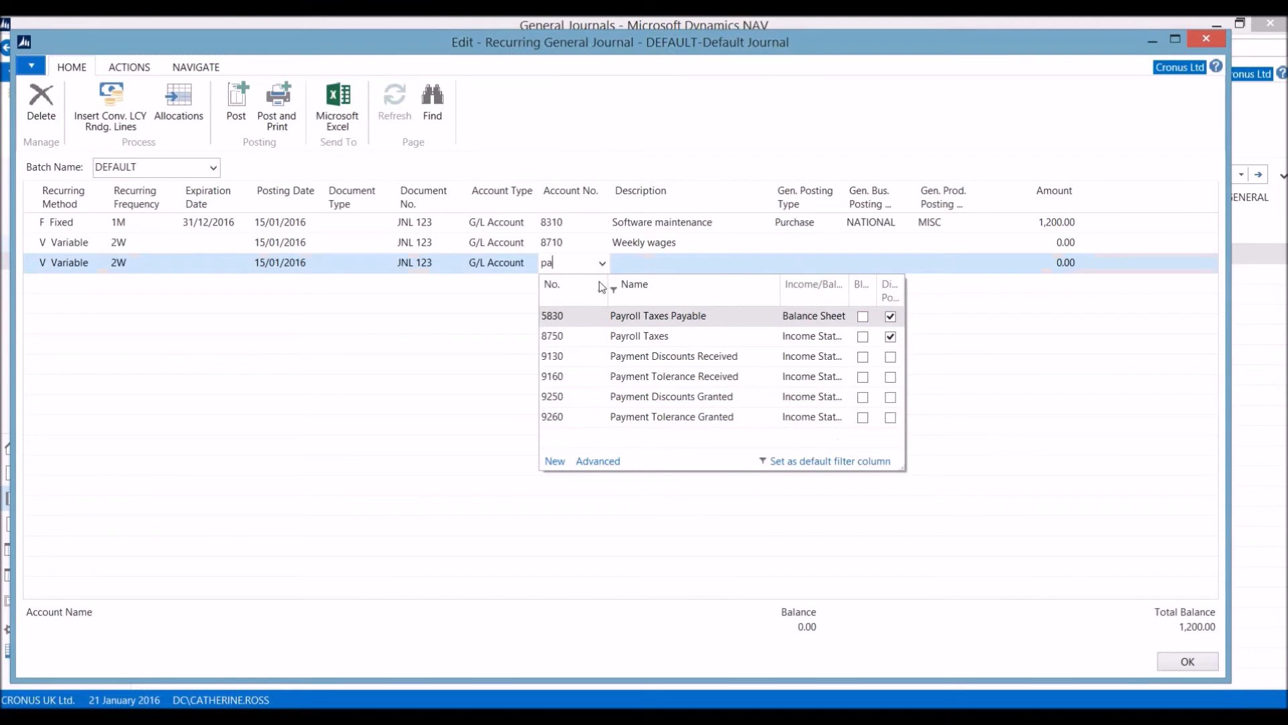
pyautogui.click(639, 335)
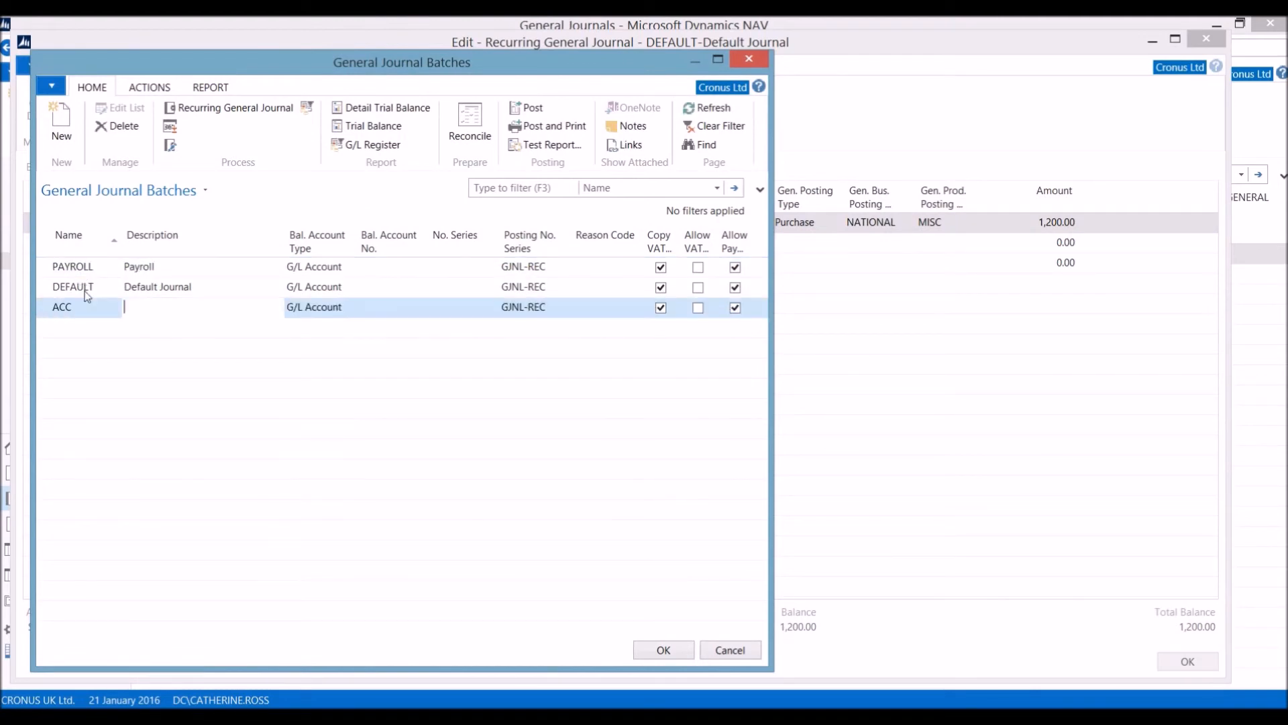
# Create batches ACC 'Accruals' and HP 'Hp & loans' and select HP from the batch list
pyautogui.write('Accruals')
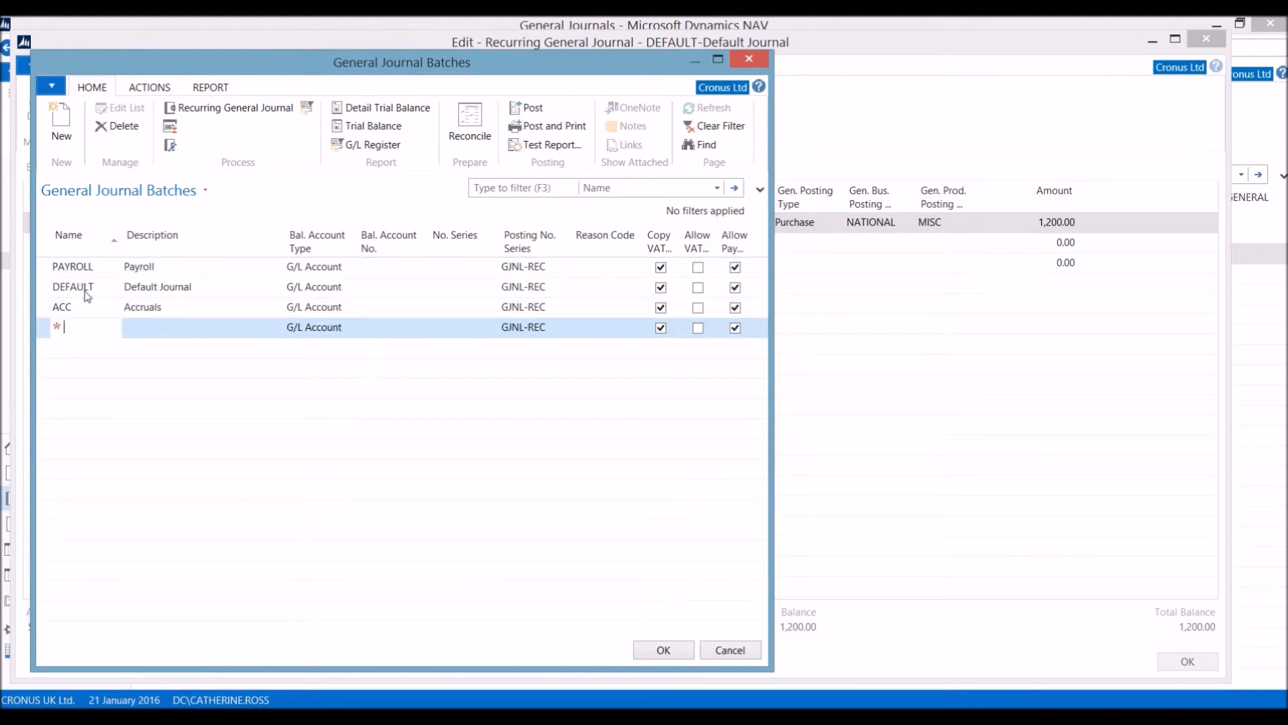
pyautogui.write('Hp & loan')
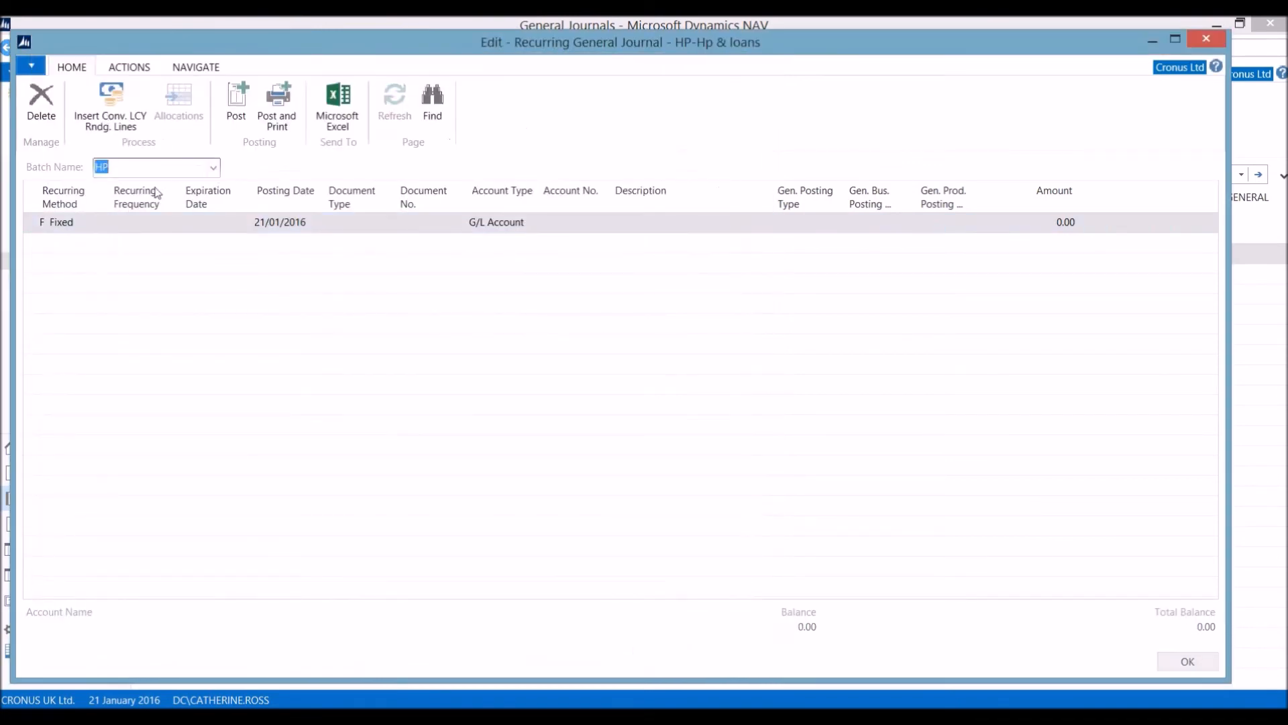
pyautogui.click(212, 167)
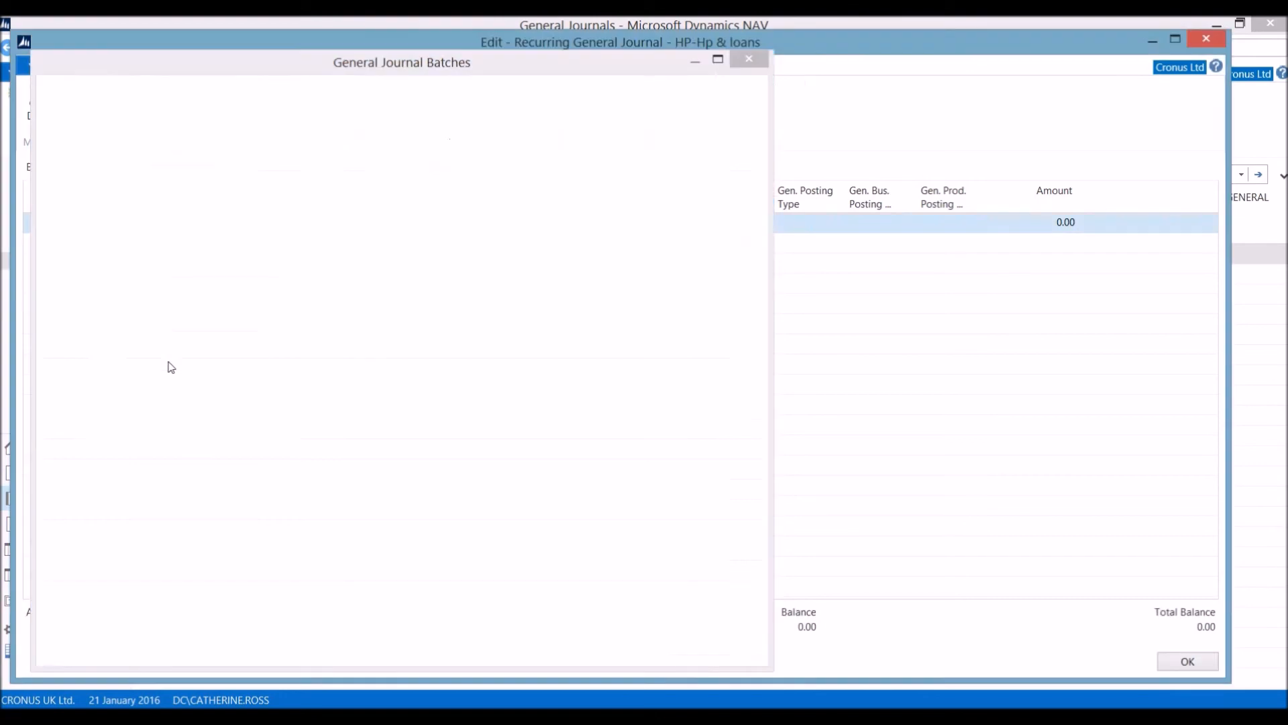